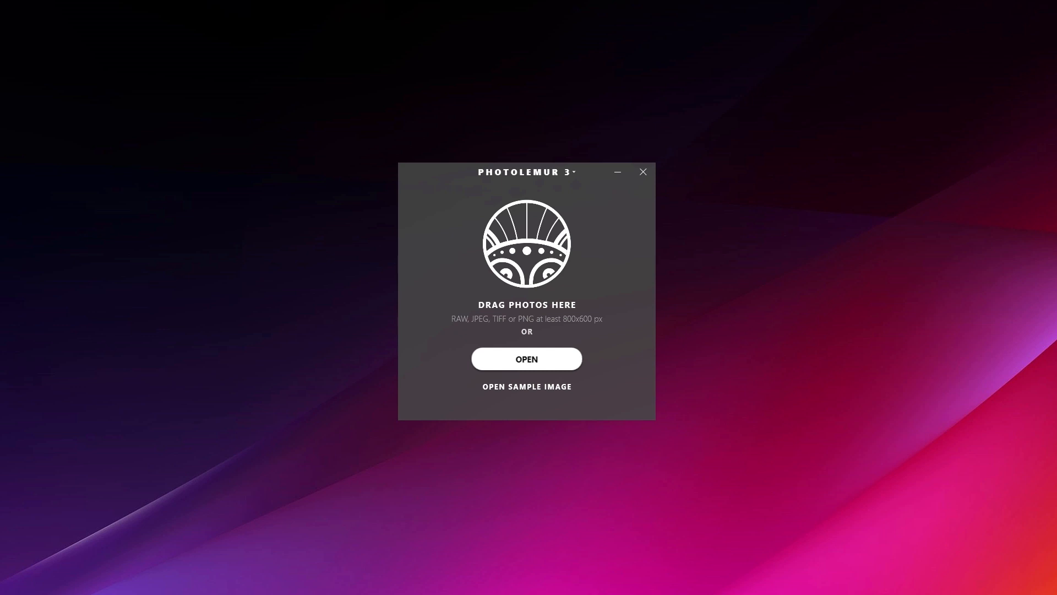
Launch the Open dialog from the Photolemur start window to browse Desktop folders.
{"action": "left_click", "coordinate": [526, 358]}
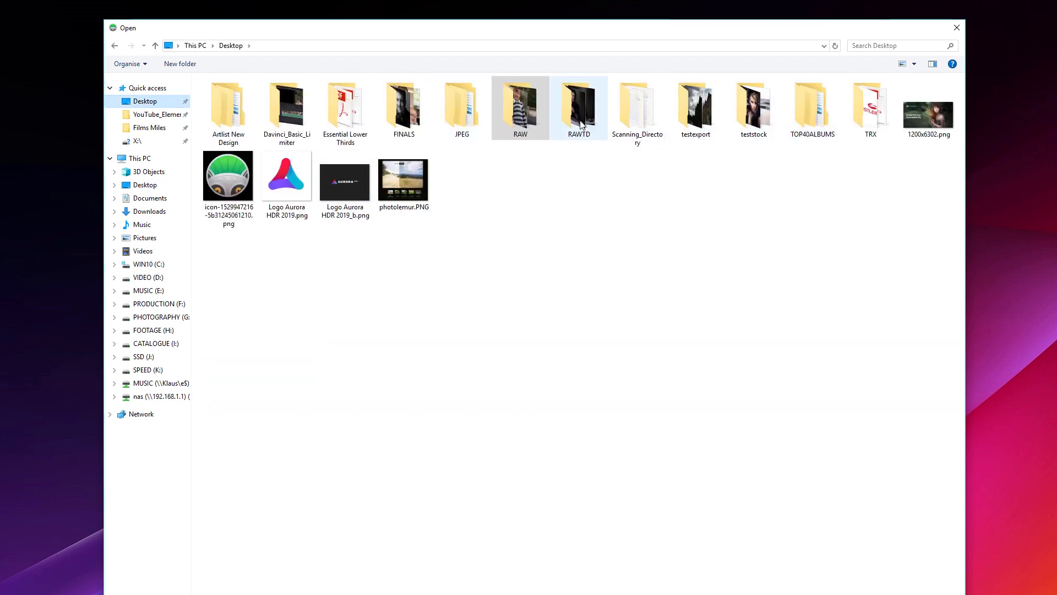
In the RAWTD folder, select the range Session-108 through Session-128.
{"action": "double_click", "coordinate": [579, 108]}
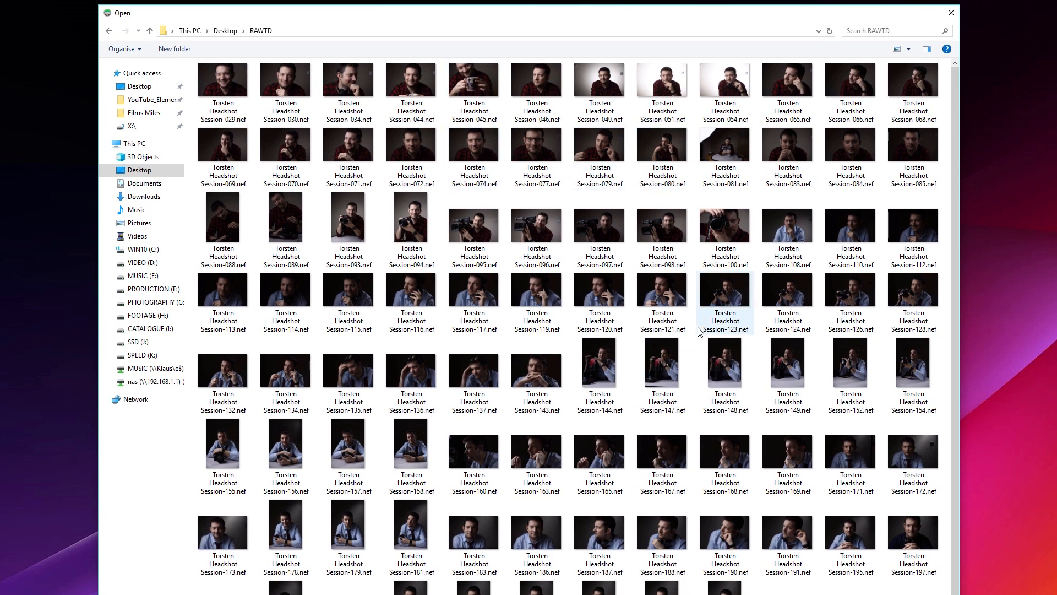
{"action": "mouse_move", "coordinate": [787, 227]}
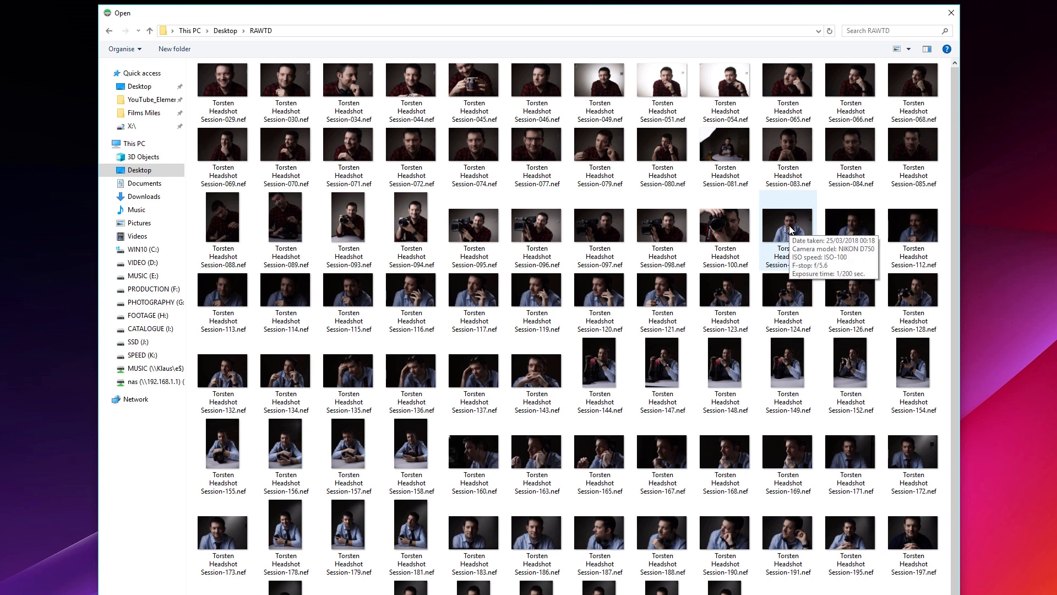
{"action": "left_click", "coordinate": [788, 219]}
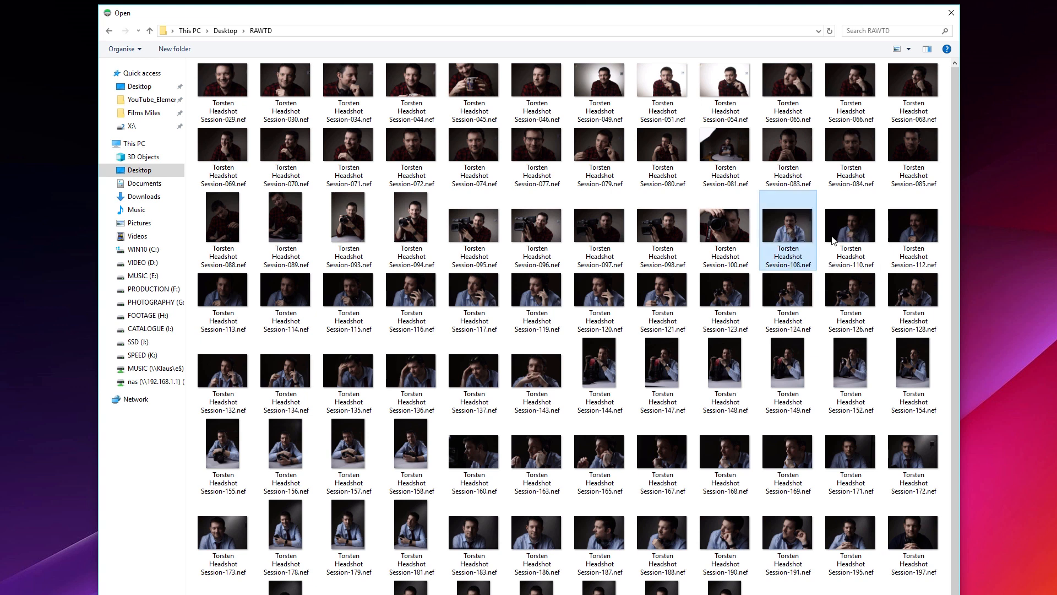
{"action": "mouse_move", "coordinate": [474, 293]}
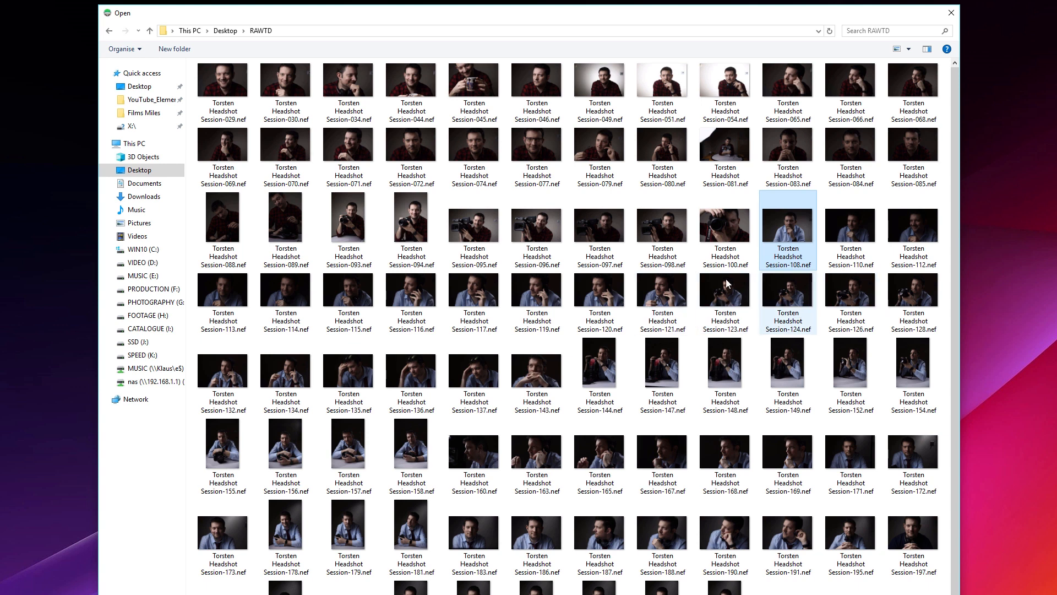
{"action": "mouse_move", "coordinate": [724, 286]}
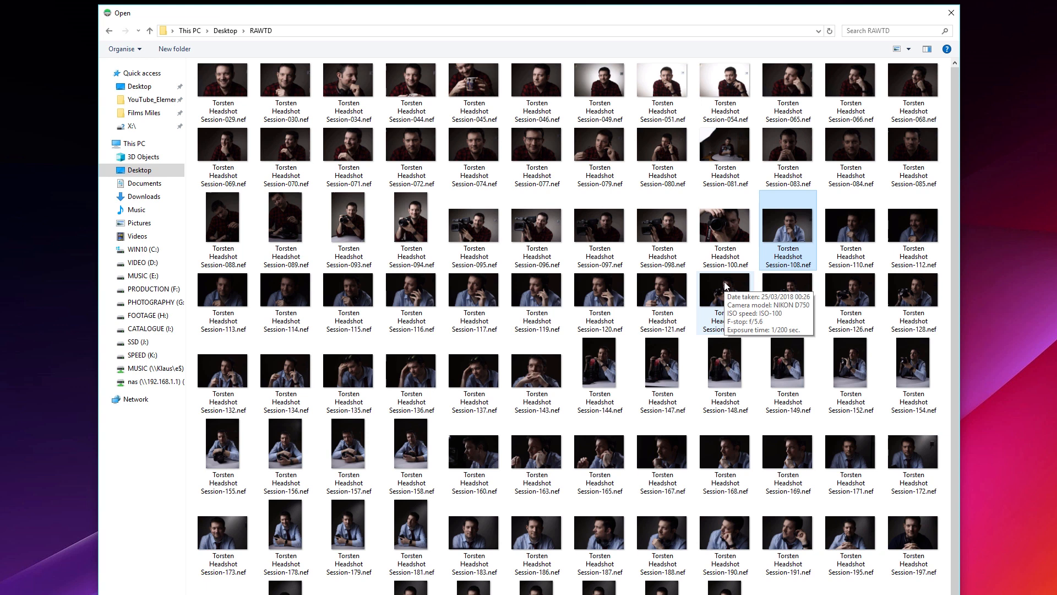
{"action": "mouse_move", "coordinate": [907, 295]}
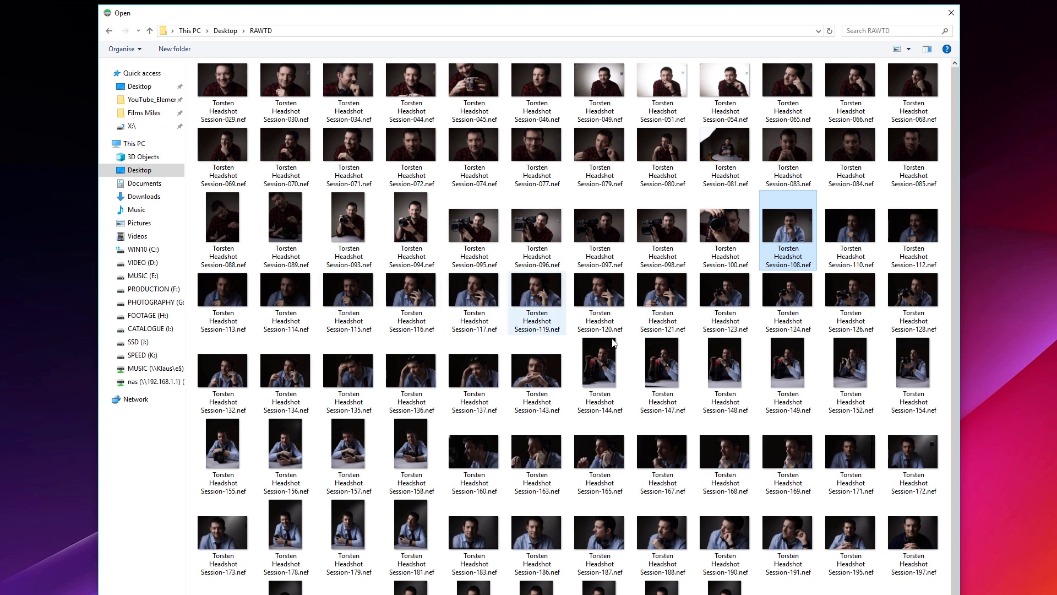
{"action": "left_click", "coordinate": [913, 301]}
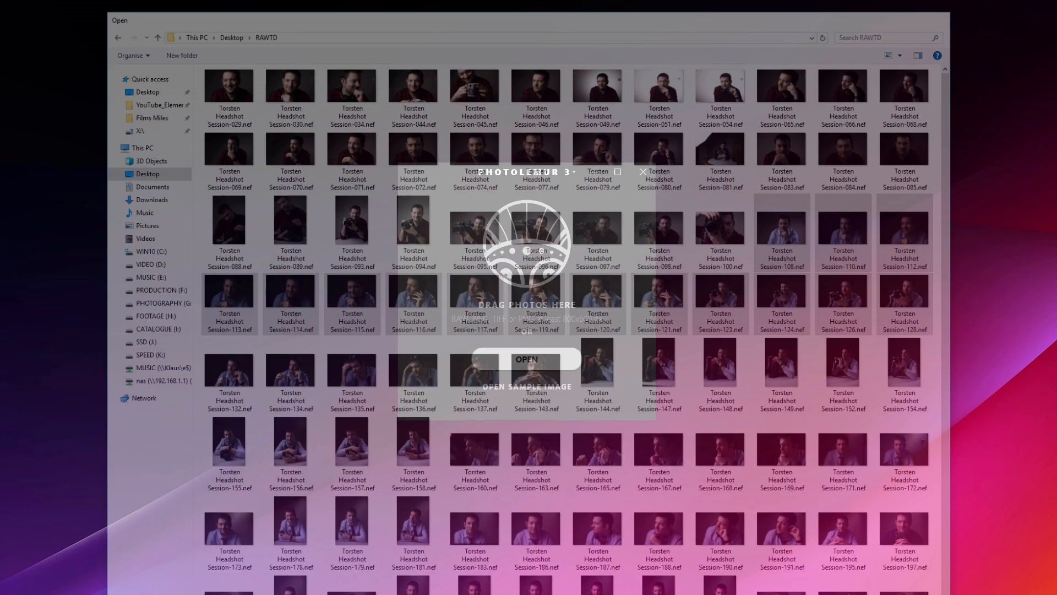
Open the selected headshots and scroll through the fifteen-thumbnail gallery.
{"action": "left_click", "coordinate": [527, 359]}
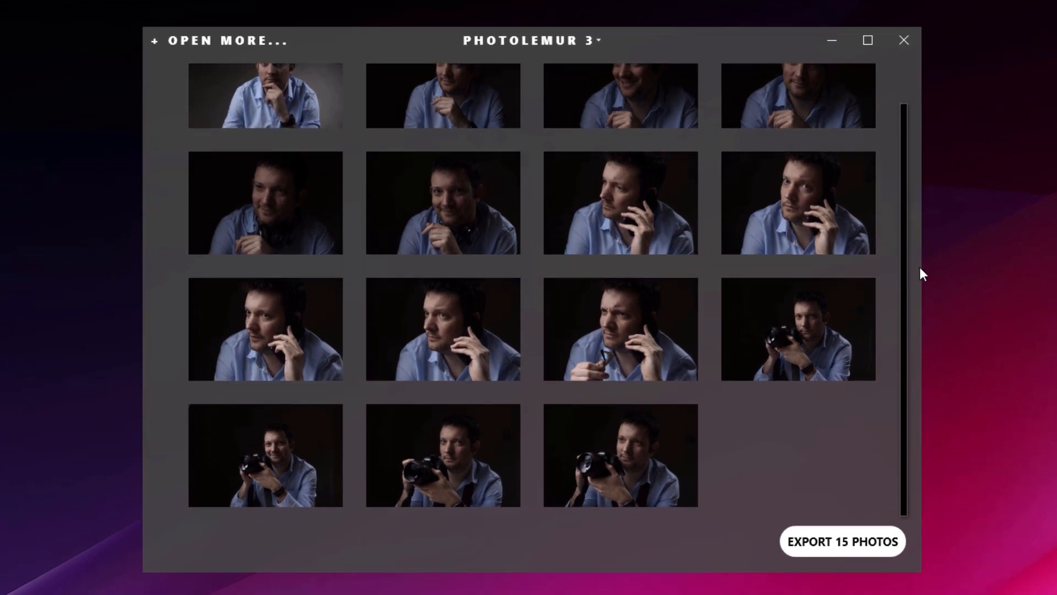
{"action": "mouse_move", "coordinate": [945, 271]}
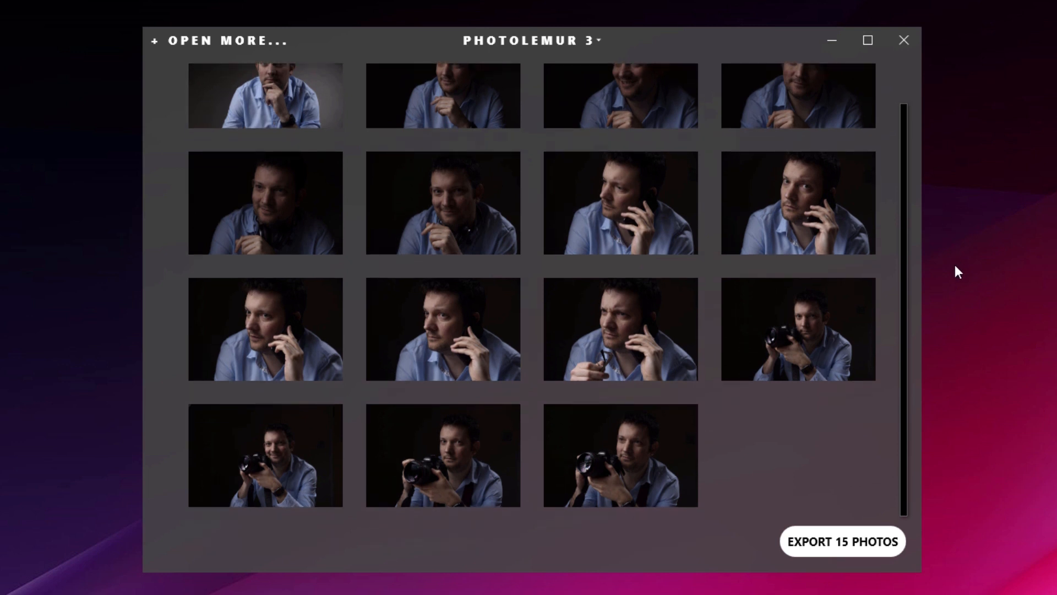
{"action": "scroll", "scroll_direction": "up", "scroll_amount": 3}
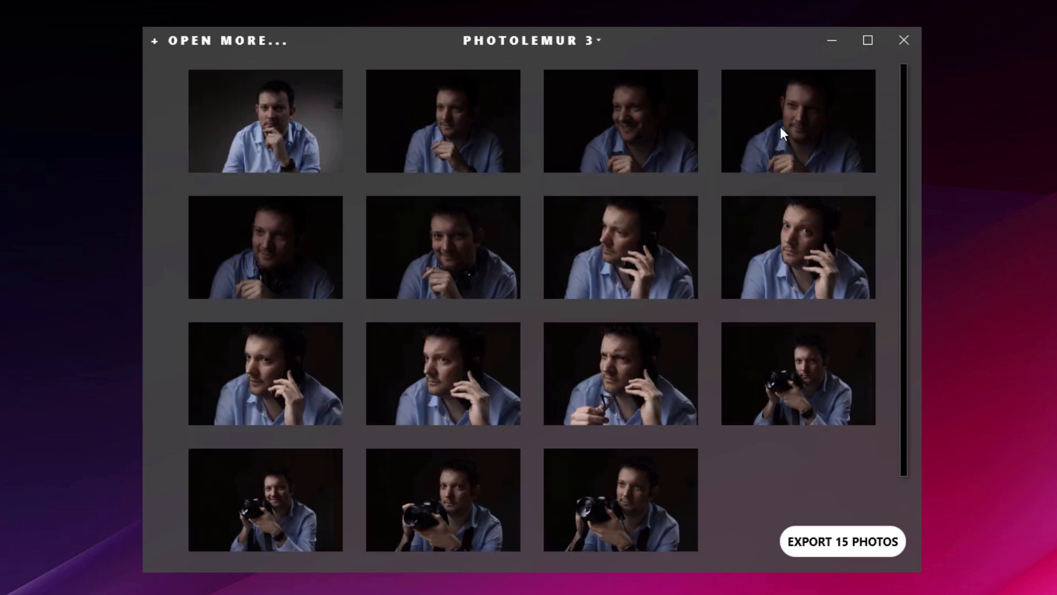
{"action": "mouse_move", "coordinate": [276, 144]}
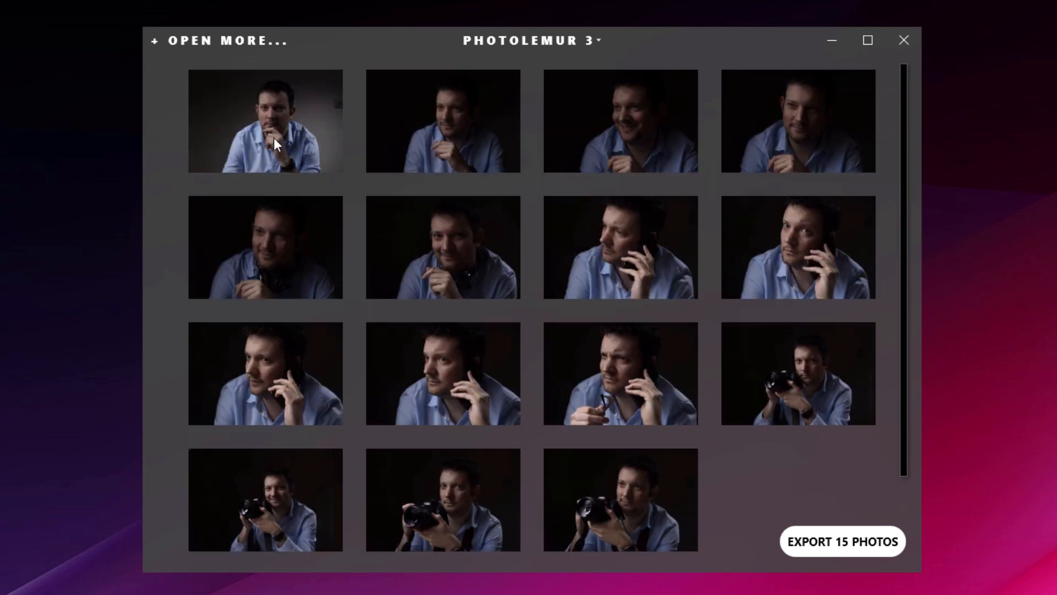
{"action": "mouse_move", "coordinate": [799, 511]}
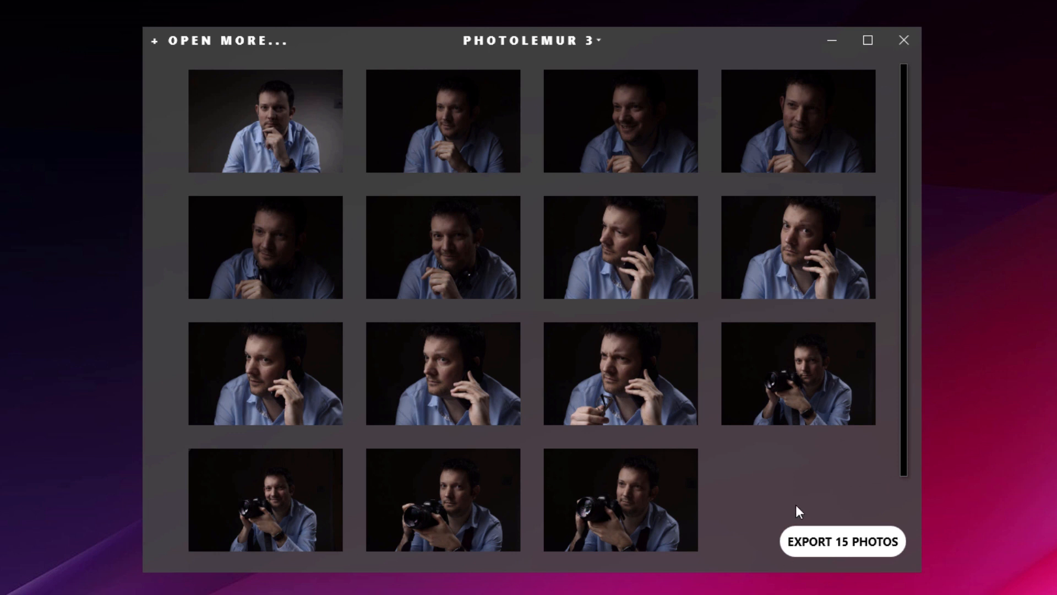
{"action": "mouse_move", "coordinate": [831, 548]}
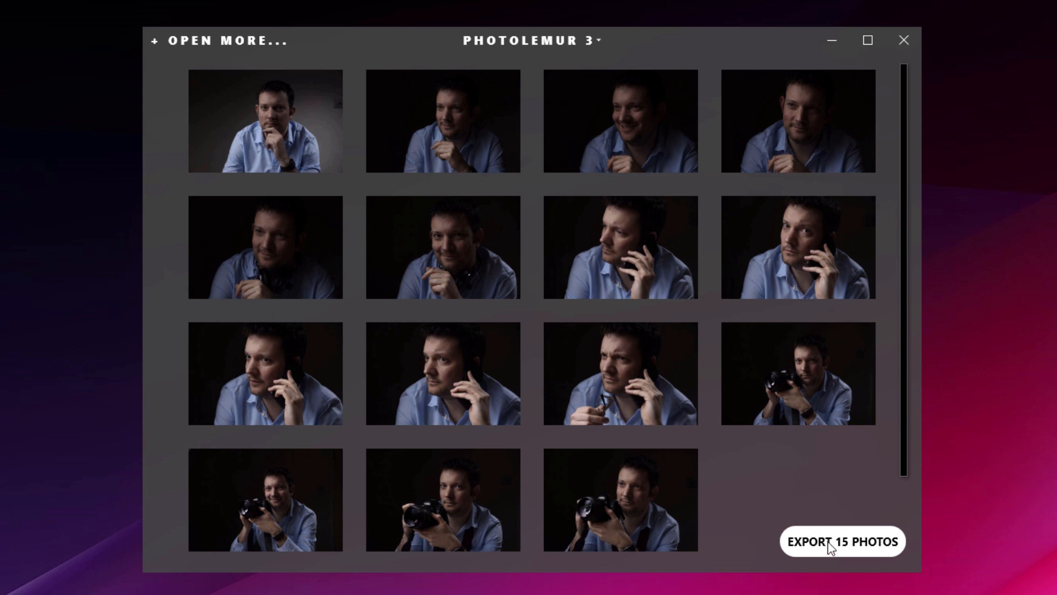
Export all 15 photos to disk in testexport as JPEG at quality 100.
{"action": "left_click", "coordinate": [840, 541]}
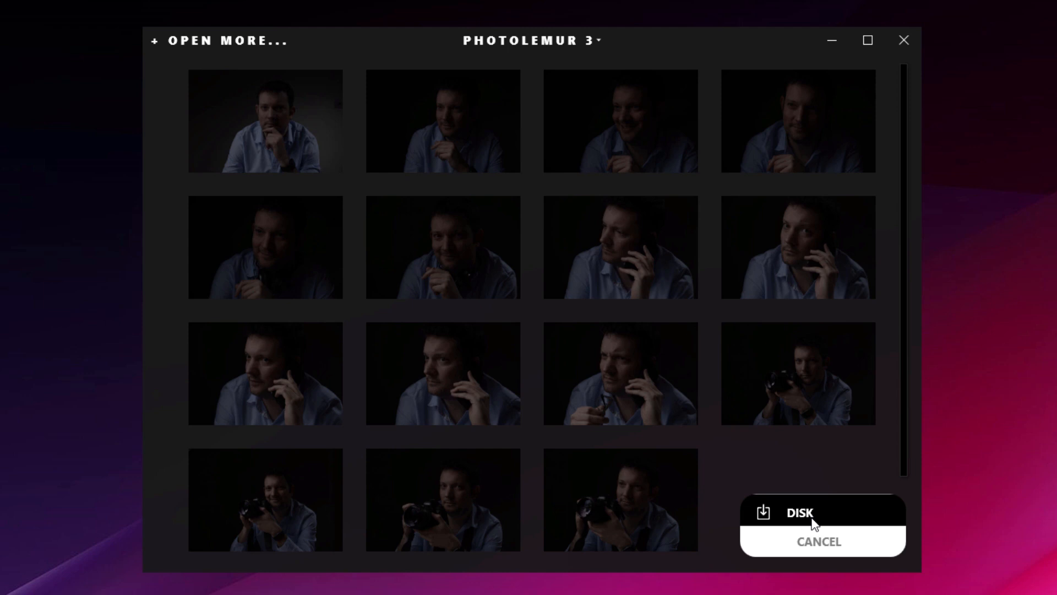
{"action": "left_click", "coordinate": [799, 511]}
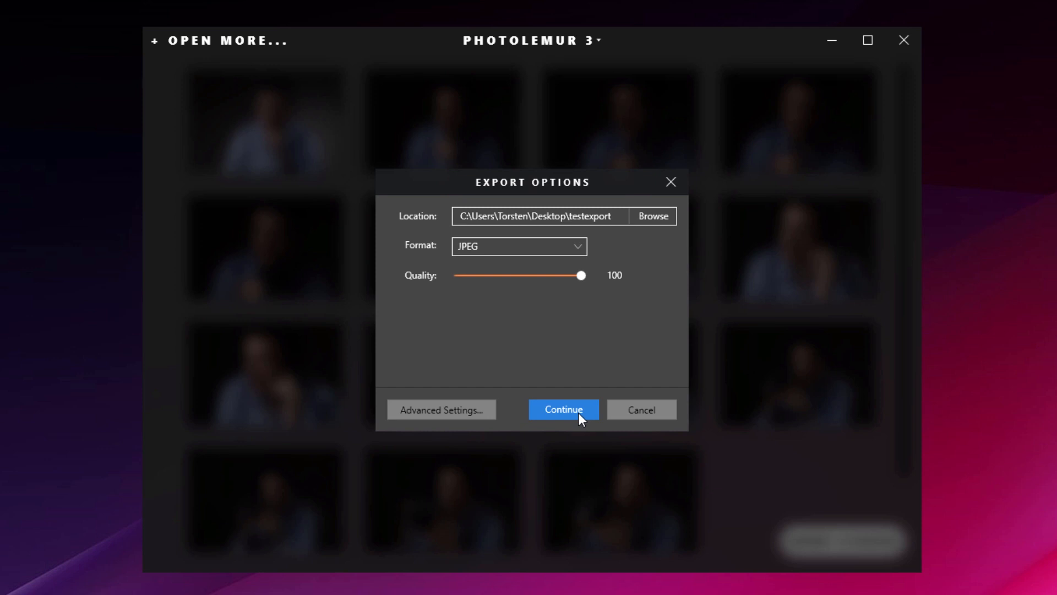
{"action": "left_click", "coordinate": [563, 409]}
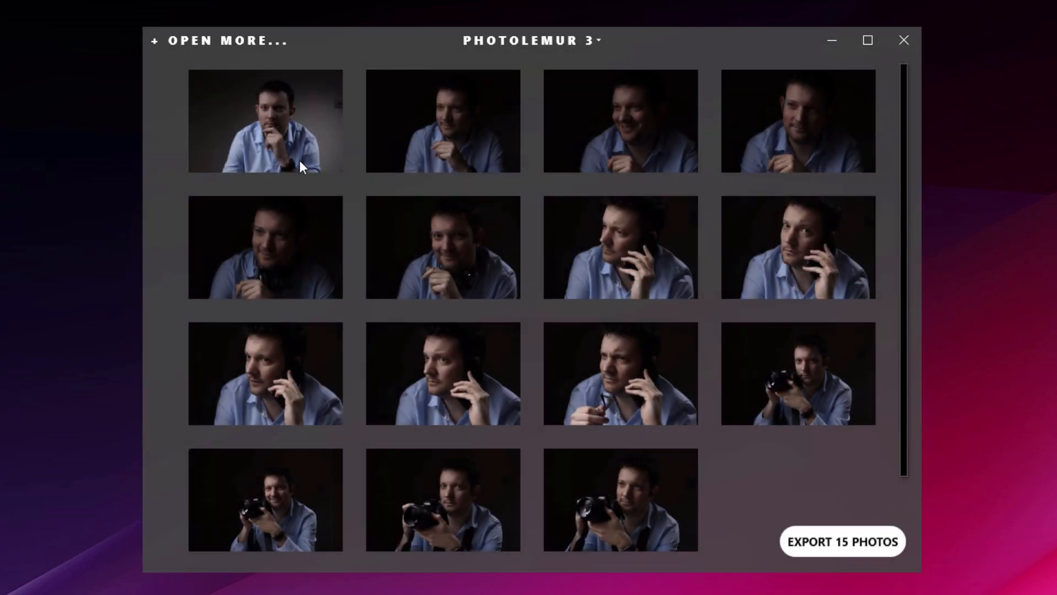
Open the first headshot thumbnail in the single-photo before/after view.
{"action": "left_click", "coordinate": [265, 121]}
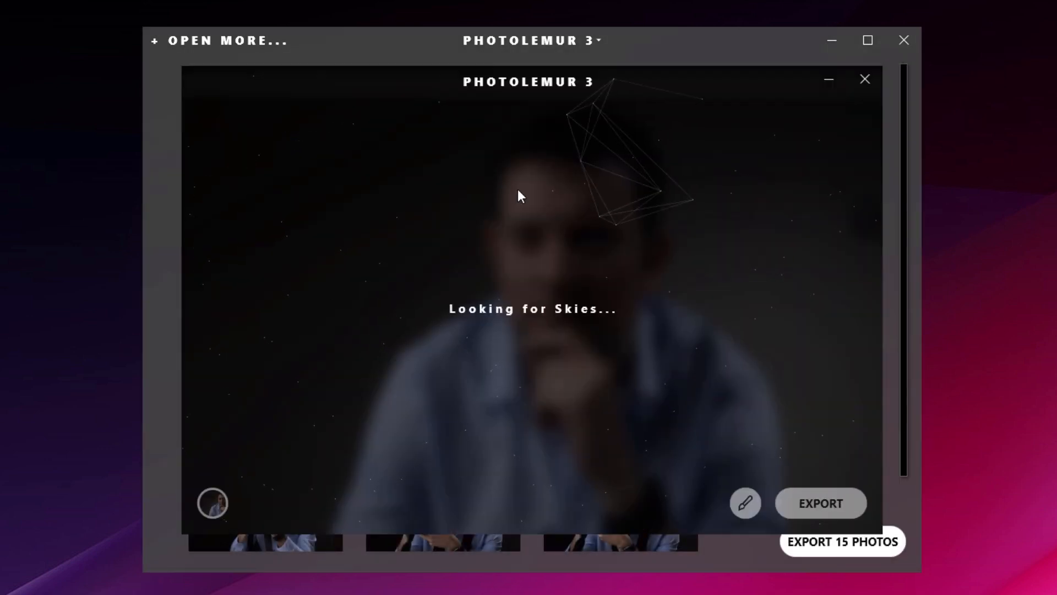
{"action": "mouse_move", "coordinate": [374, 221]}
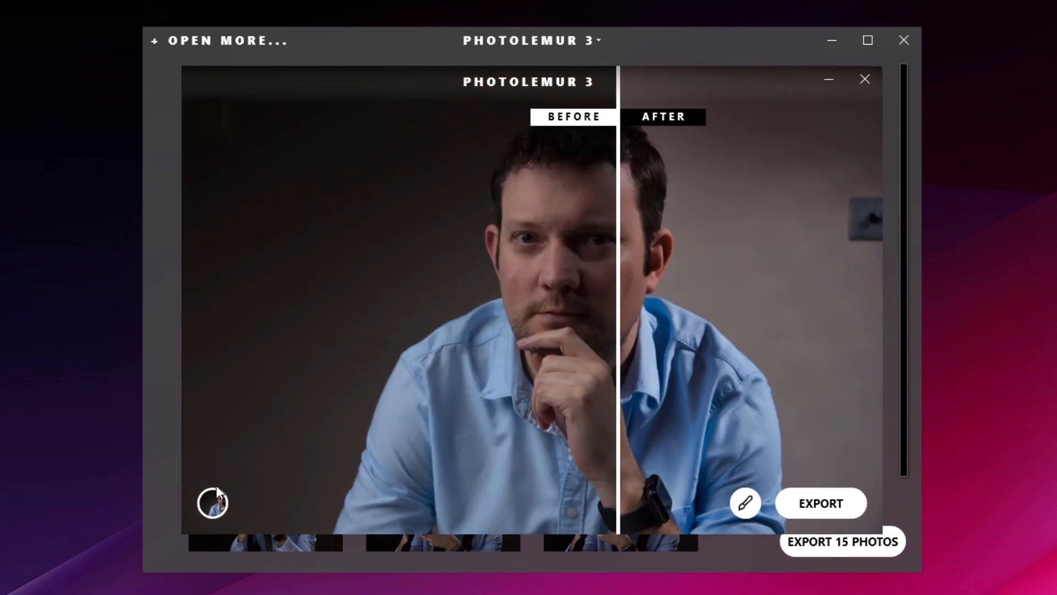
Apply the Evolve style to the first headshot.
{"action": "left_click", "coordinate": [213, 502]}
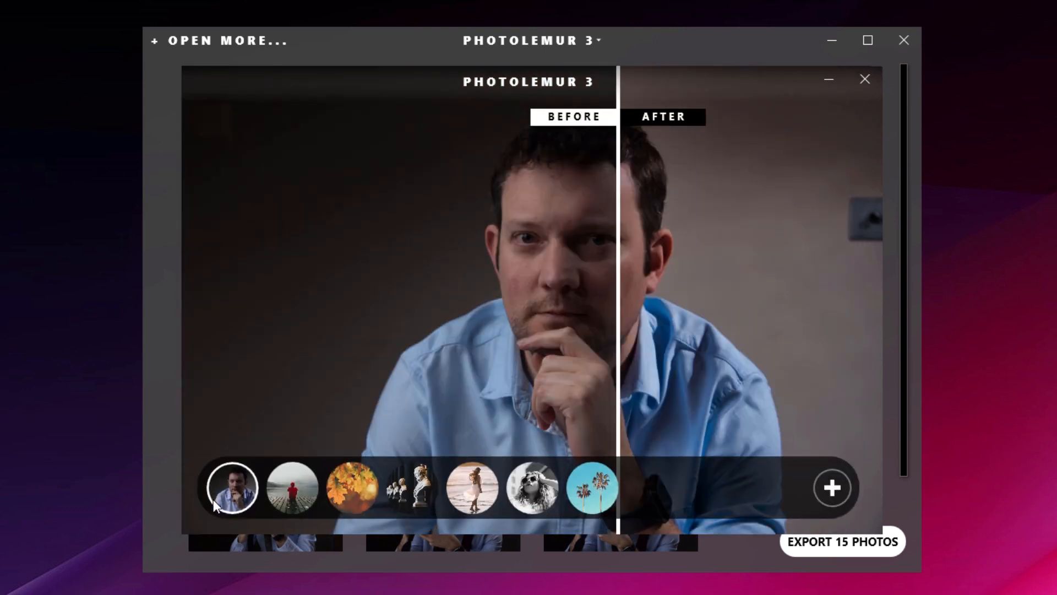
{"action": "mouse_move", "coordinate": [591, 487]}
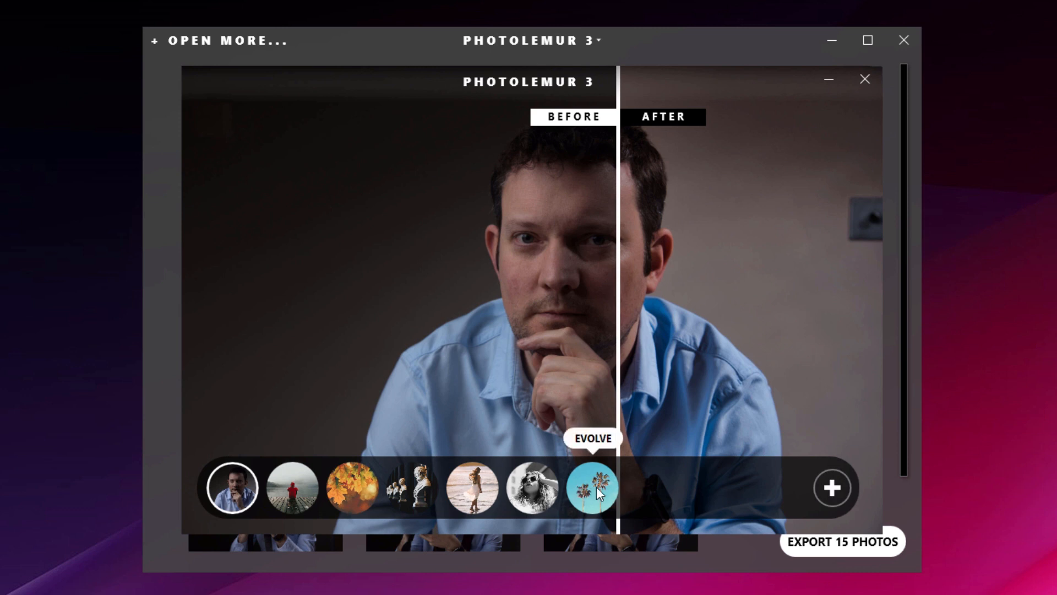
{"action": "left_click", "coordinate": [591, 487]}
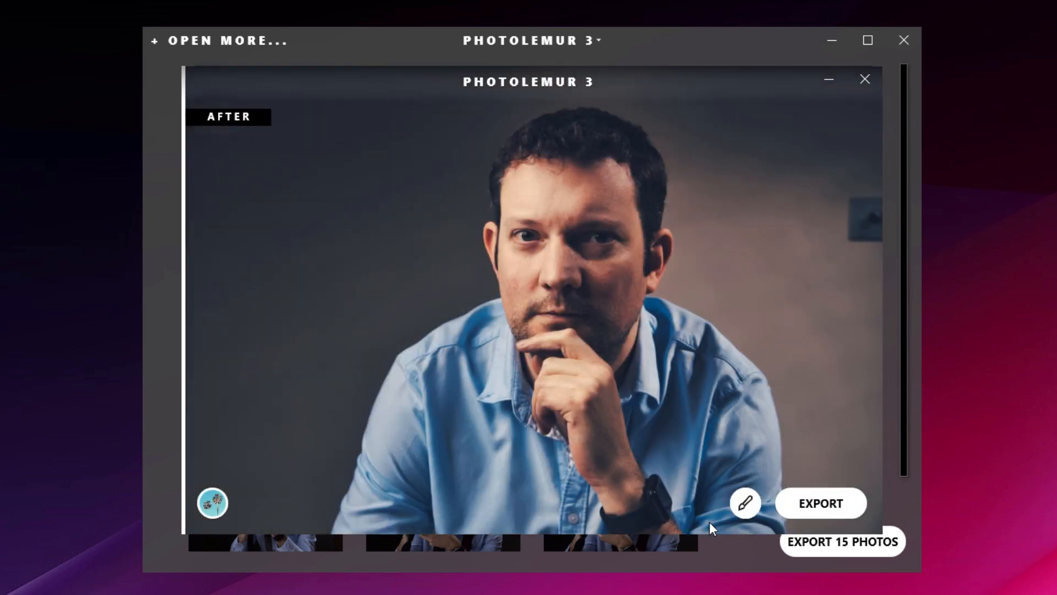
Show the enhancement strength slider for the Evolve-styled headshot.
{"action": "left_click", "coordinate": [744, 503]}
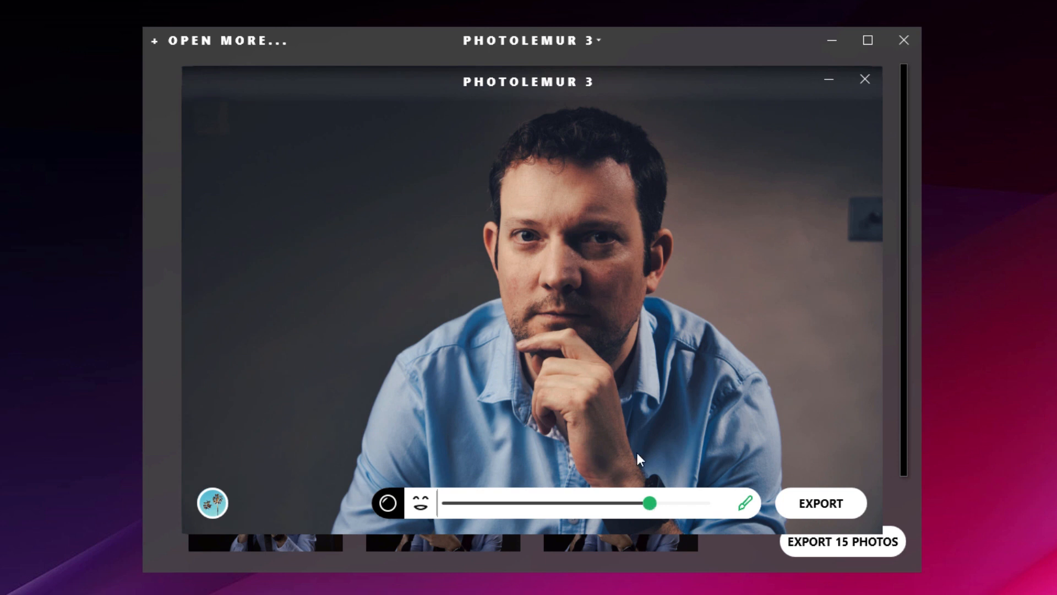
{"action": "mouse_move", "coordinate": [559, 177]}
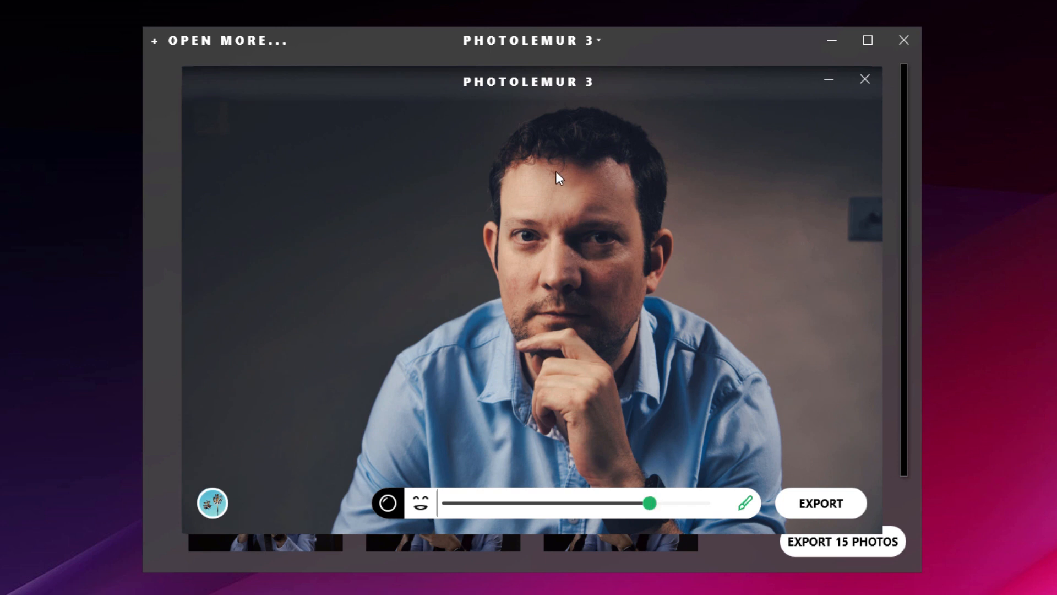
{"action": "mouse_move", "coordinate": [444, 187]}
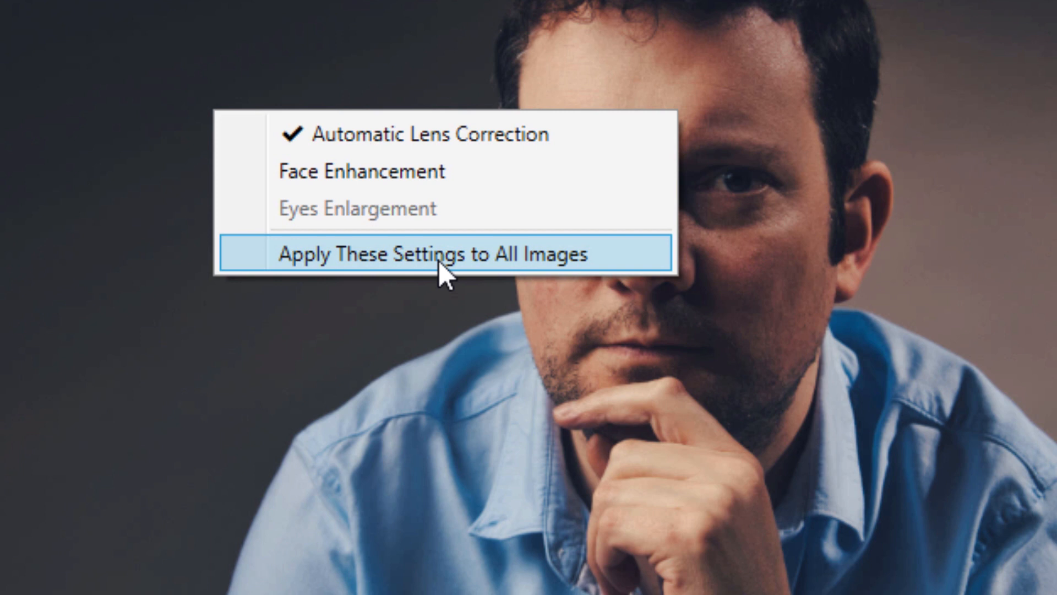
Apply the first headshot's settings to all images and close the single-photo view.
{"action": "left_click", "coordinate": [435, 254]}
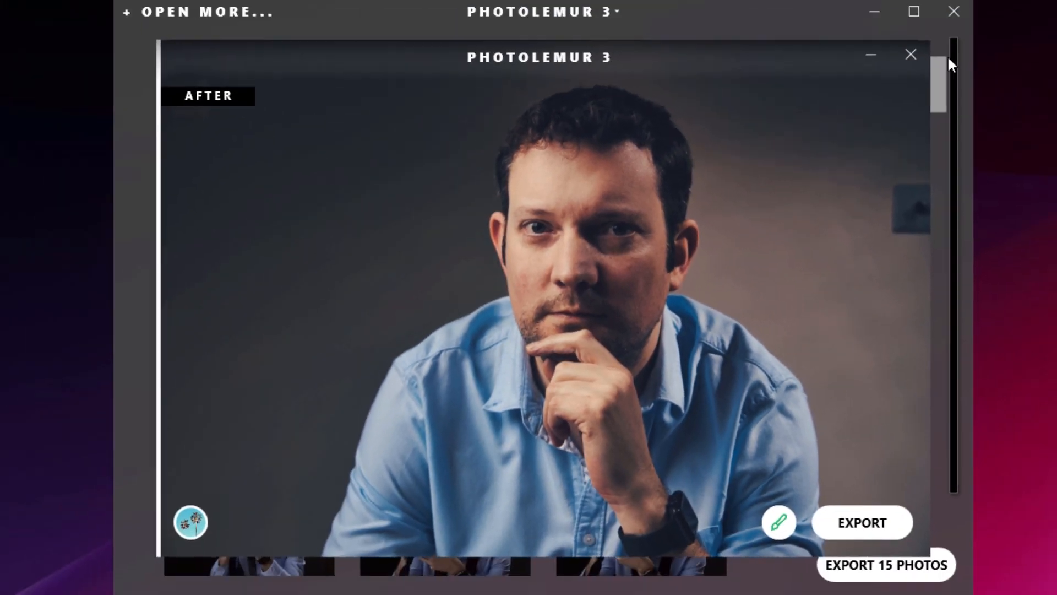
{"action": "left_click", "coordinate": [911, 54]}
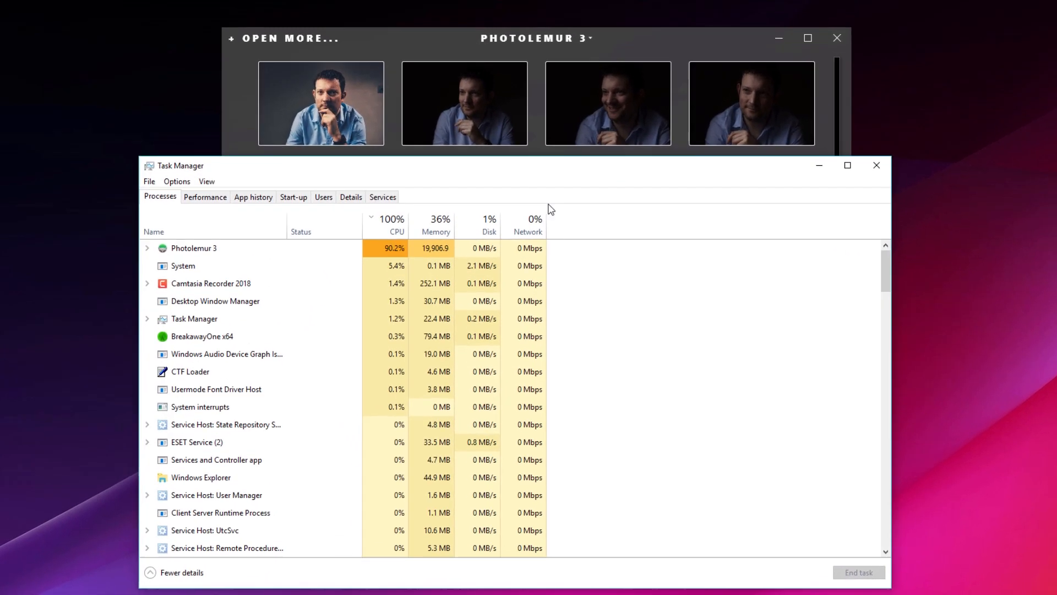
Check CPU utilisation on Task Manager's Performance tab, then close Task Manager.
{"action": "left_click", "coordinate": [205, 196]}
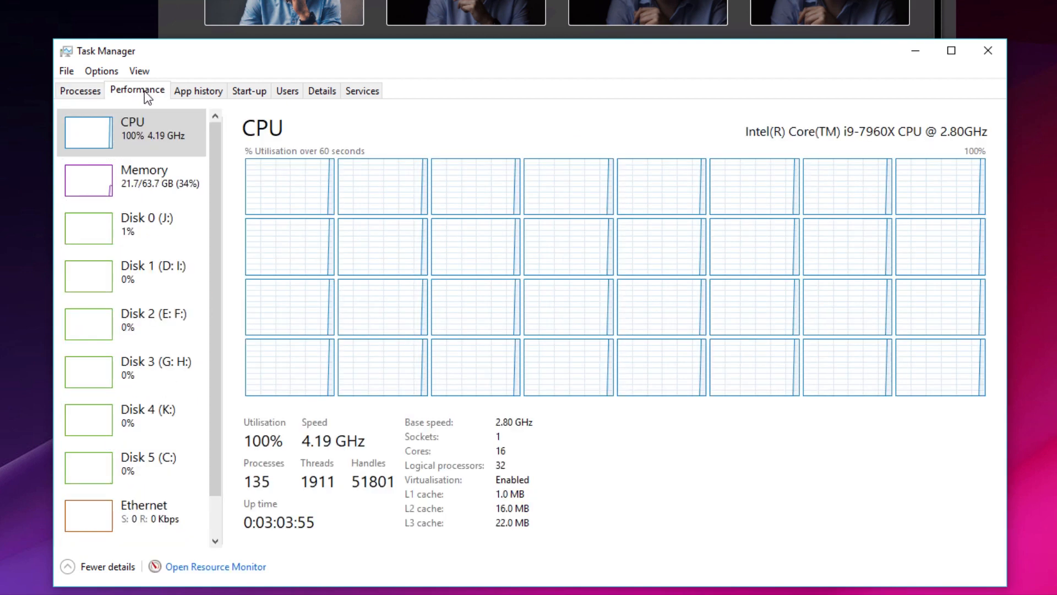
{"action": "mouse_move", "coordinate": [453, 253]}
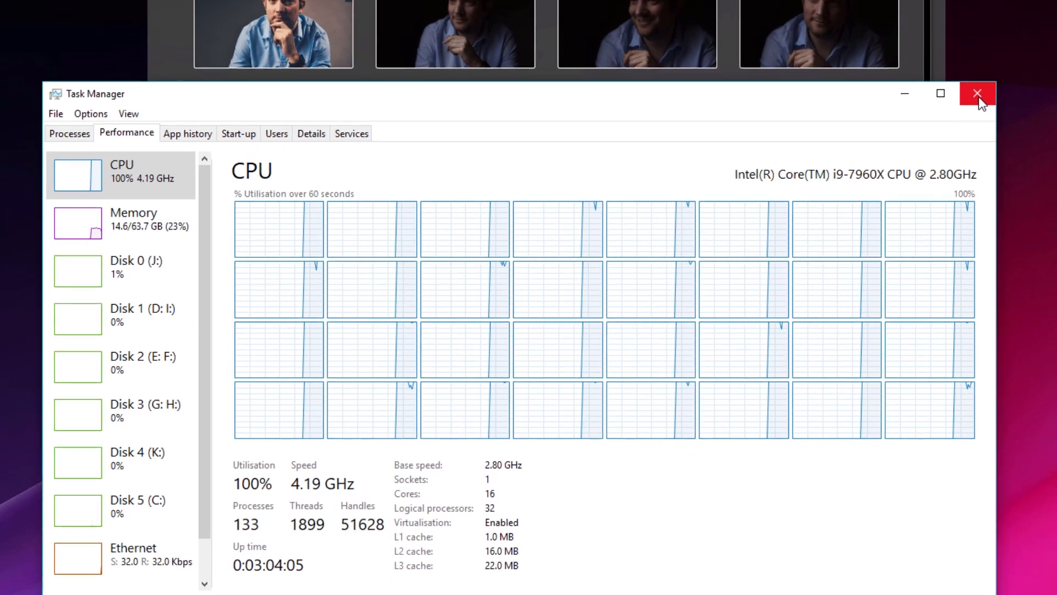
{"action": "left_click", "coordinate": [975, 93]}
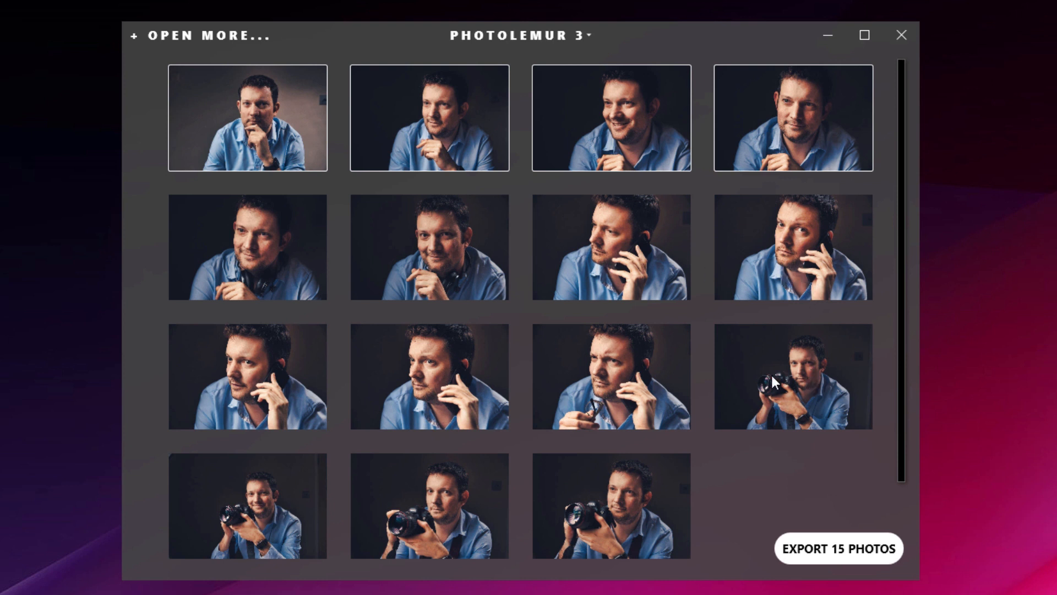
{"action": "mouse_move", "coordinate": [227, 98]}
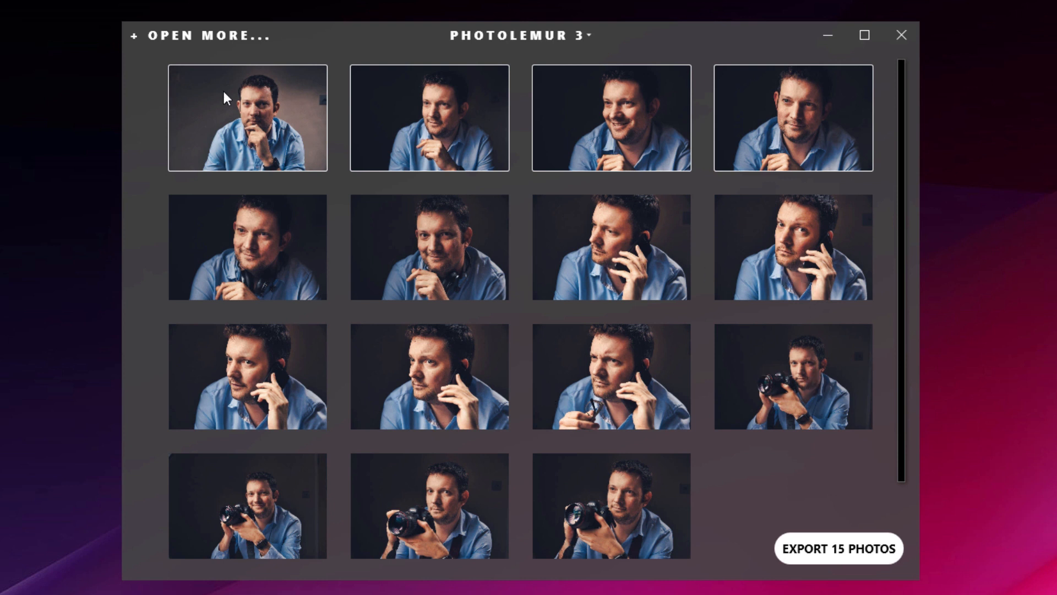
{"action": "mouse_move", "coordinate": [763, 428]}
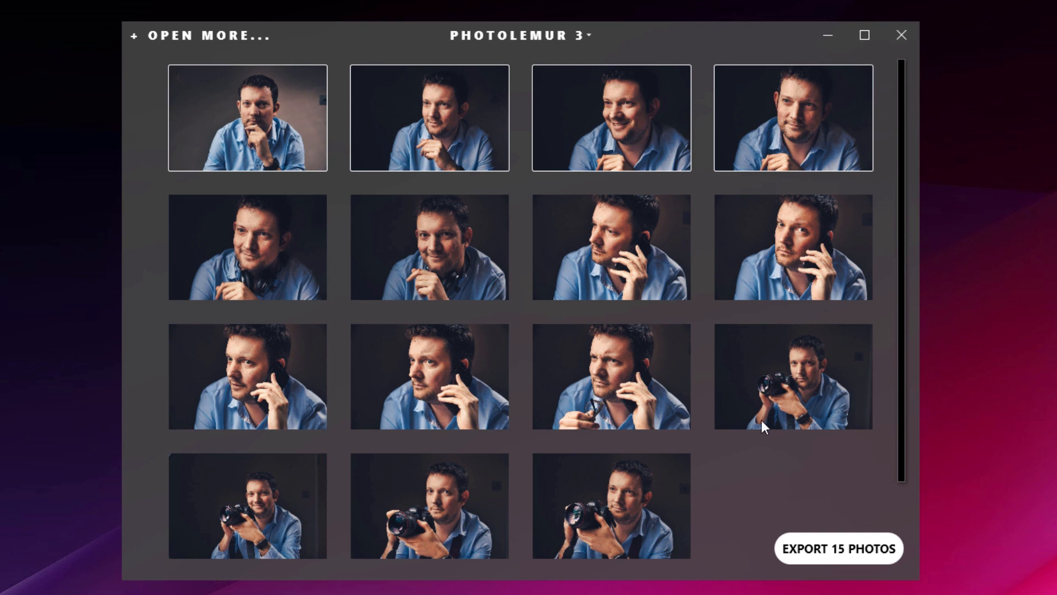
{"action": "mouse_move", "coordinate": [833, 554]}
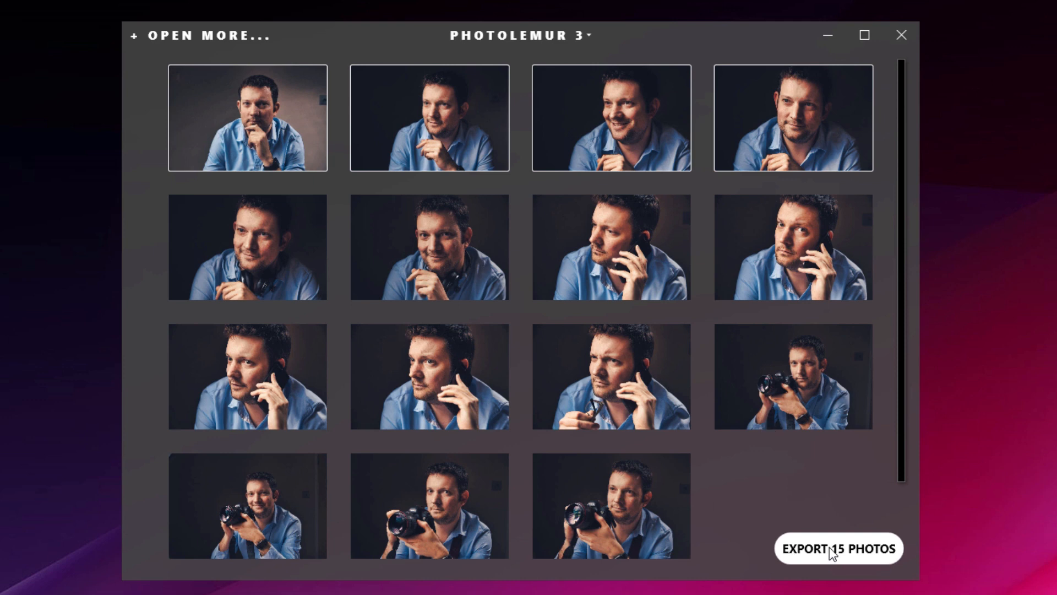
Reopen export options for all 15 photos, showing testexport with JPEG quality 100.
{"action": "left_click", "coordinate": [837, 548]}
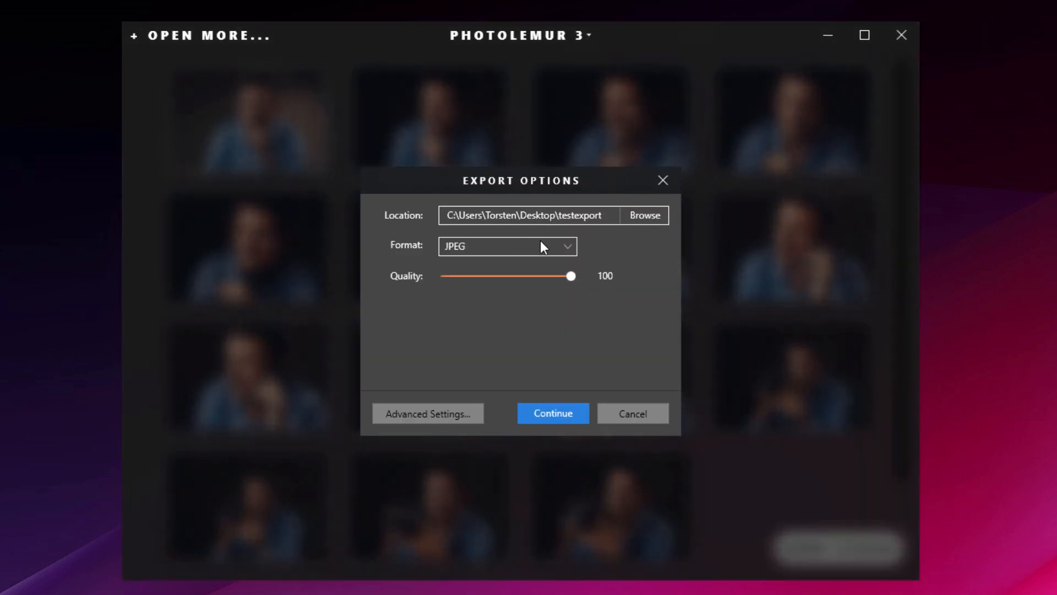
In Advanced Settings, set Resize Long Edge to 2000 px and start saving the 15 photos.
{"action": "left_click", "coordinate": [427, 413]}
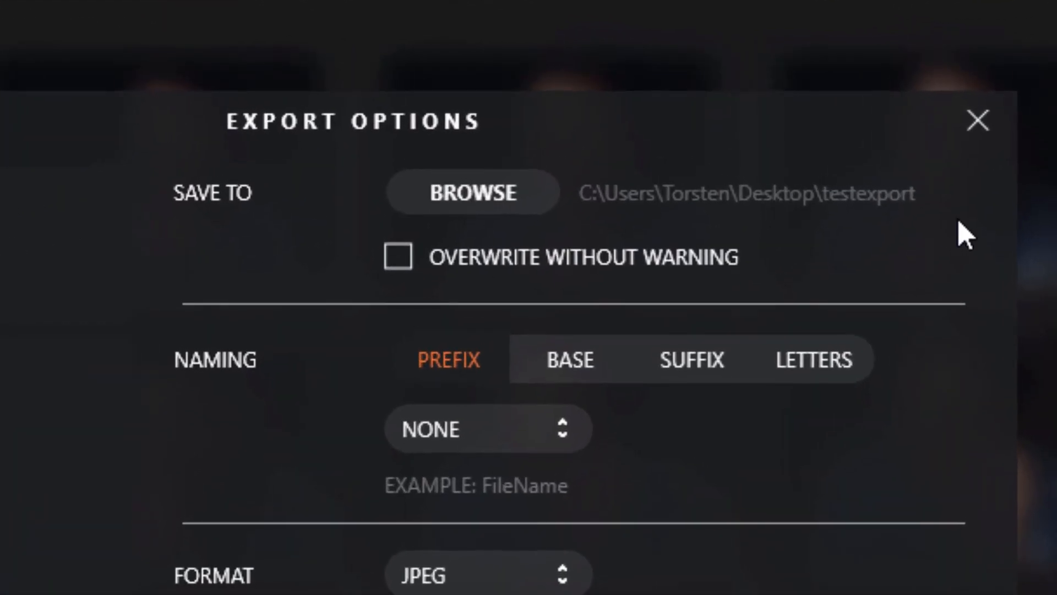
{"action": "scroll", "scroll_direction": "down", "scroll_amount": 3}
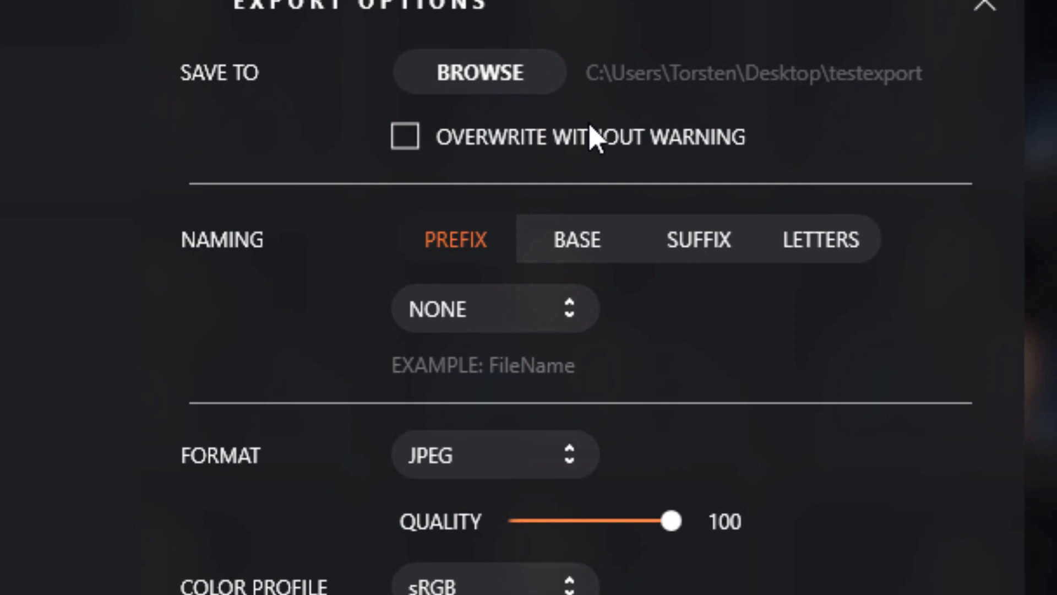
{"action": "scroll", "scroll_direction": "down", "scroll_amount": 3}
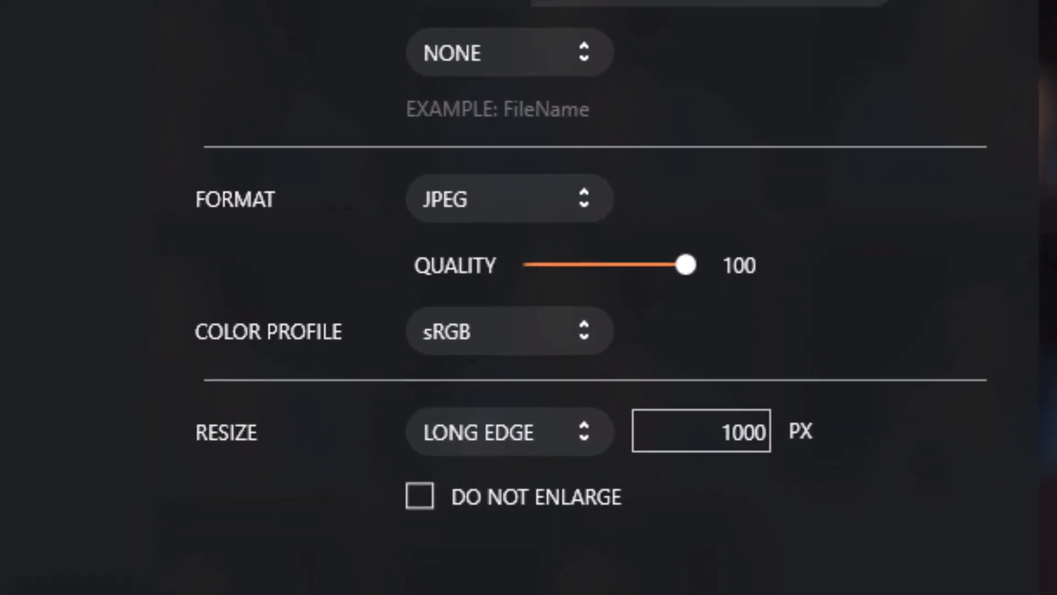
{"action": "scroll", "scroll_direction": "down", "scroll_amount": 3}
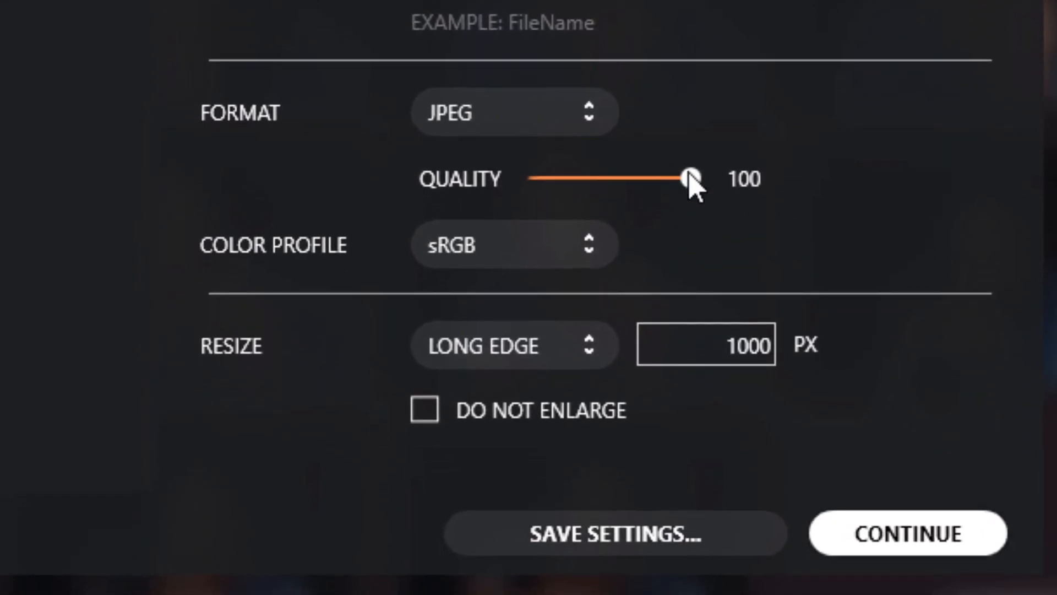
{"action": "mouse_move", "coordinate": [583, 354]}
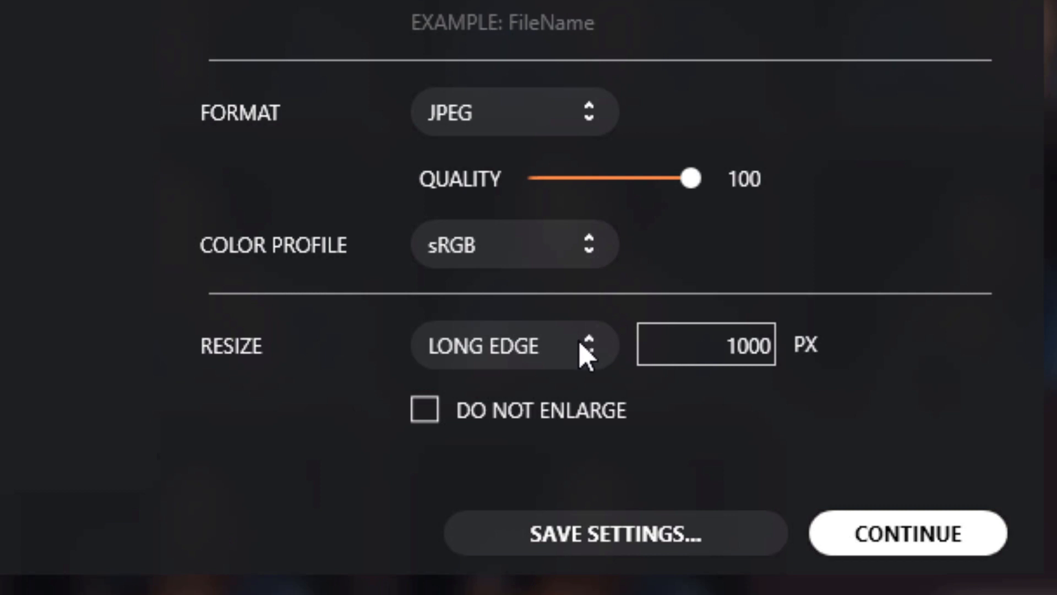
{"action": "left_click", "coordinate": [705, 345]}
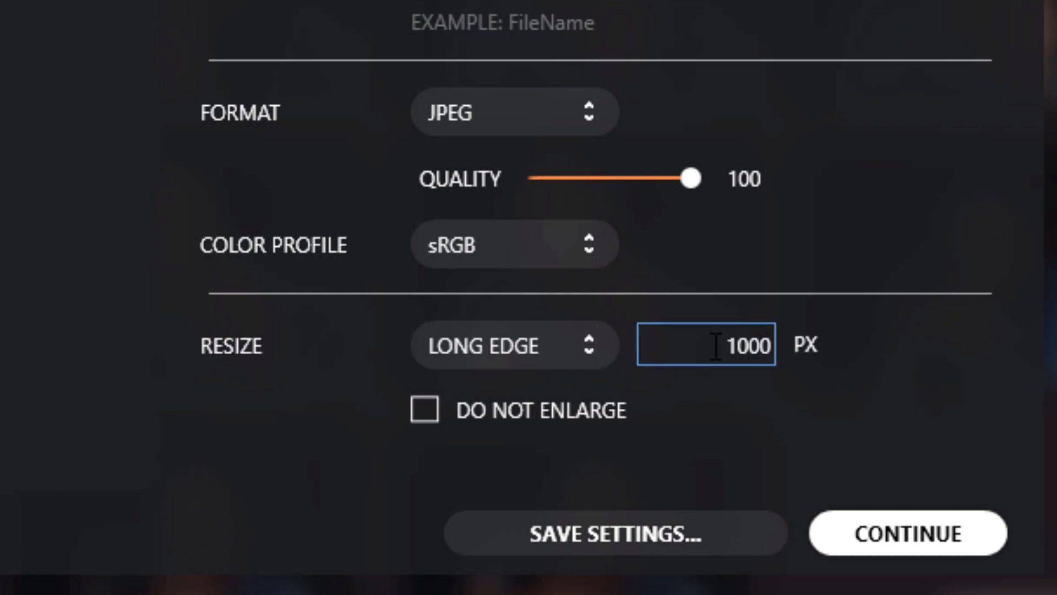
{"action": "type", "text": "200"}
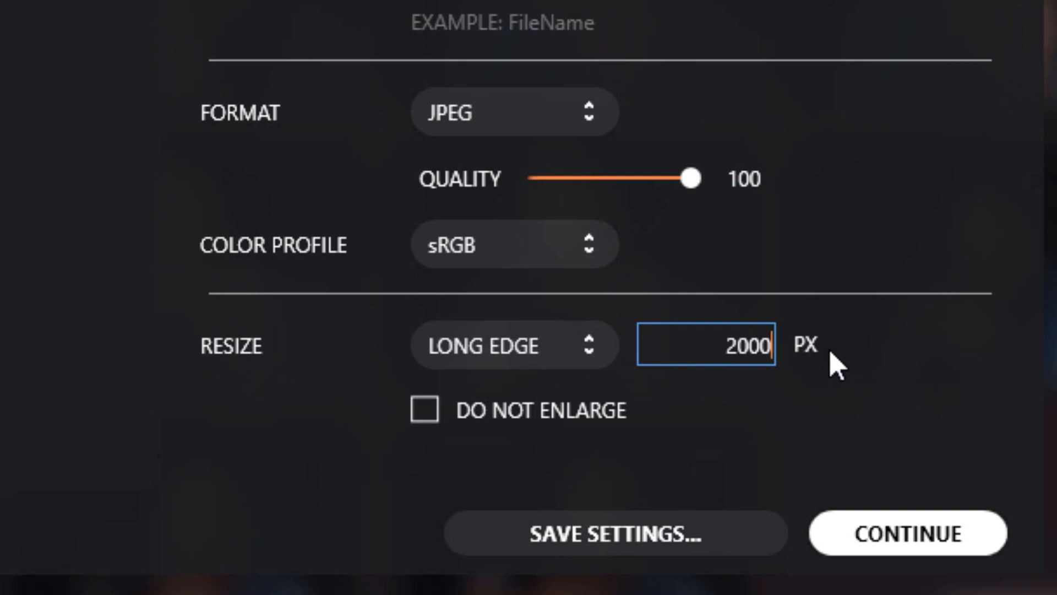
{"action": "mouse_move", "coordinate": [898, 505]}
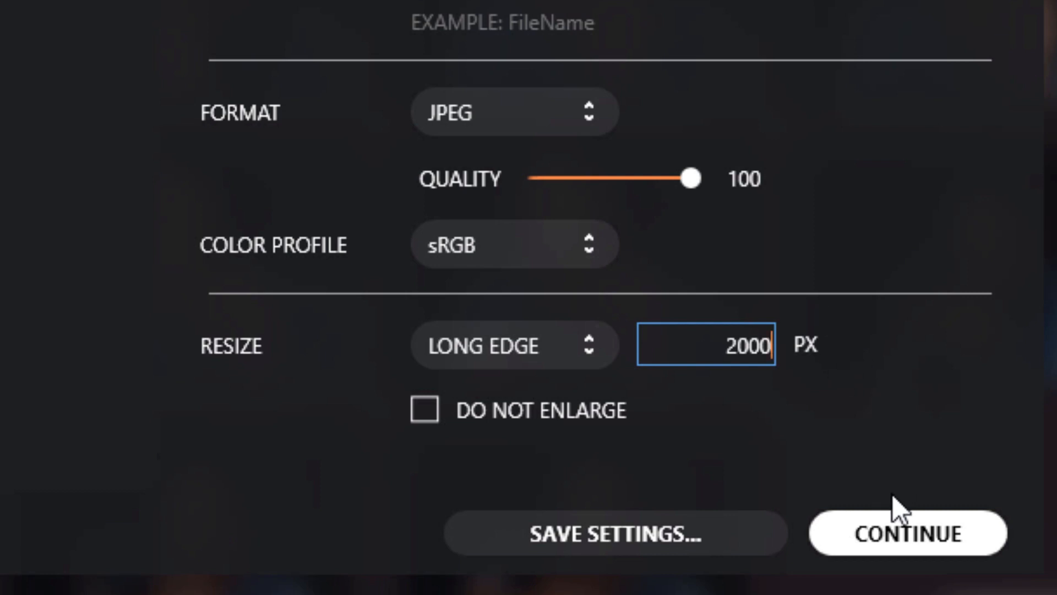
{"action": "mouse_move", "coordinate": [701, 214]}
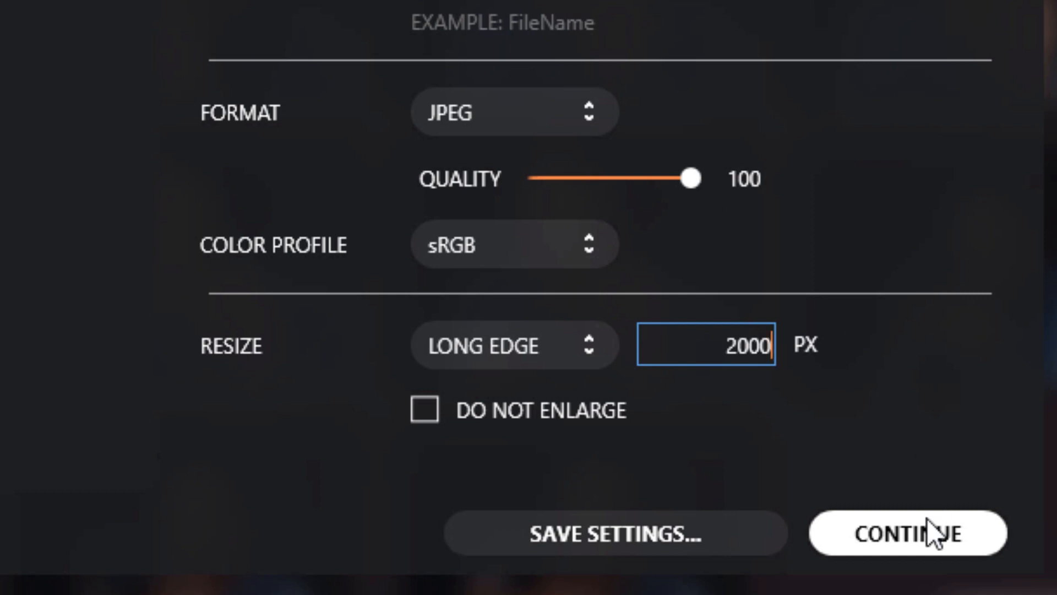
{"action": "left_click", "coordinate": [906, 532]}
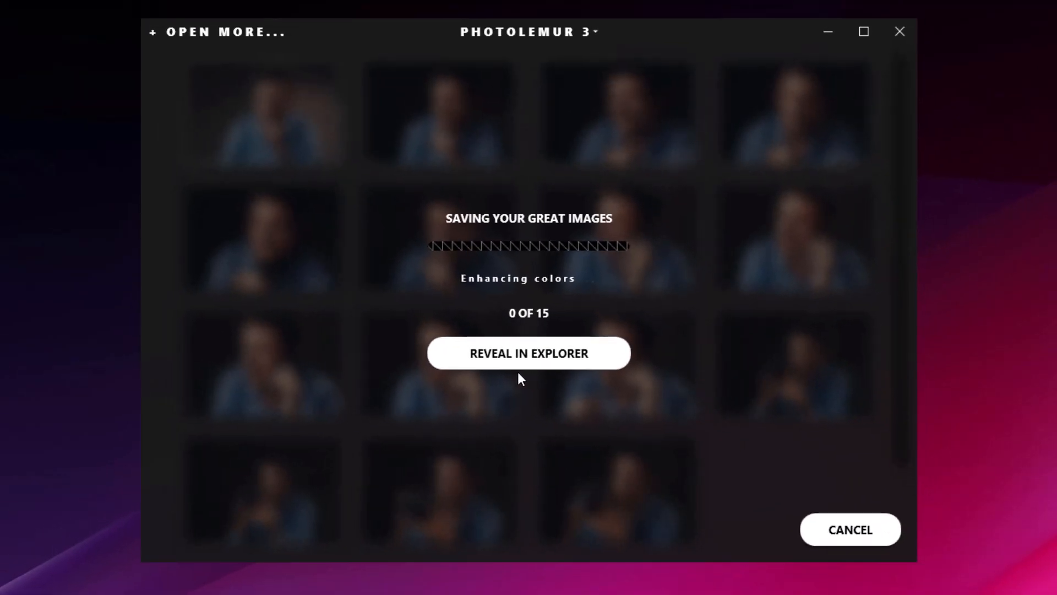
{"action": "mouse_move", "coordinate": [544, 439]}
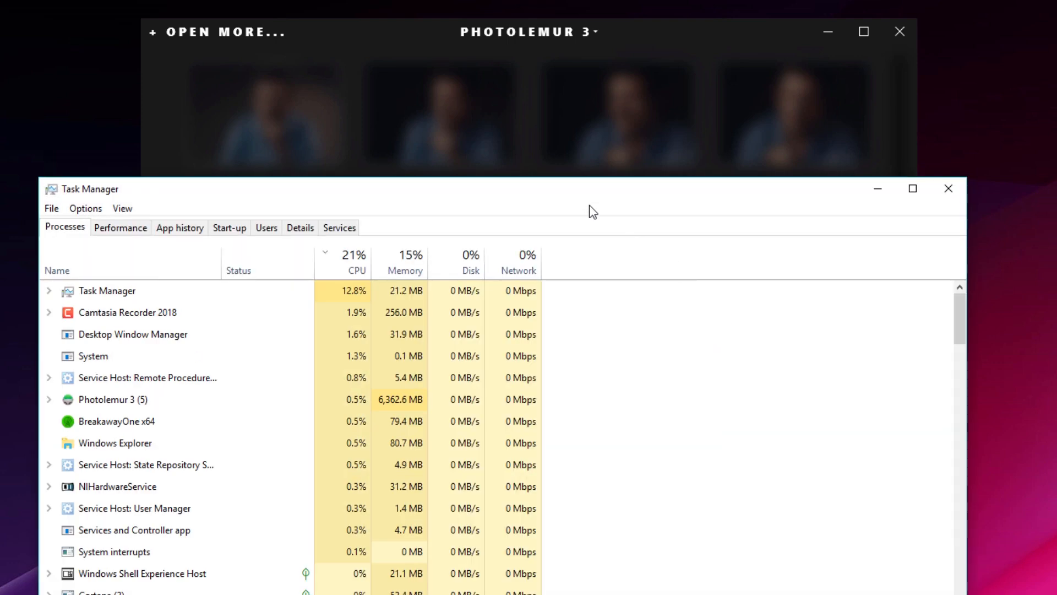
Close Task Manager after checking it while the 15 headshots finish saving.
{"action": "left_click", "coordinate": [120, 228]}
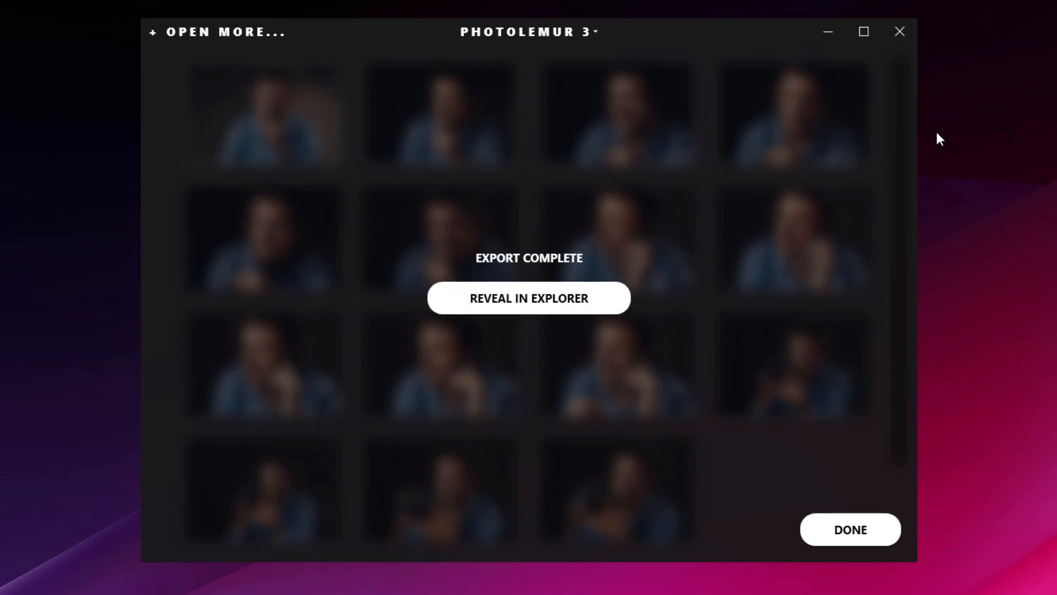
{"action": "mouse_move", "coordinate": [502, 316]}
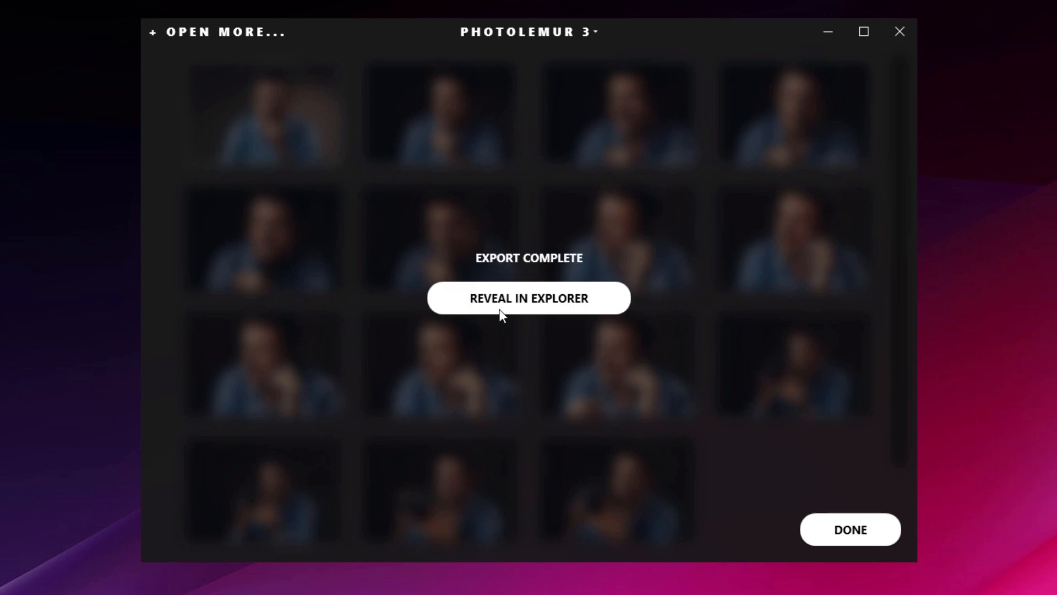
{"action": "mouse_move", "coordinate": [528, 300]}
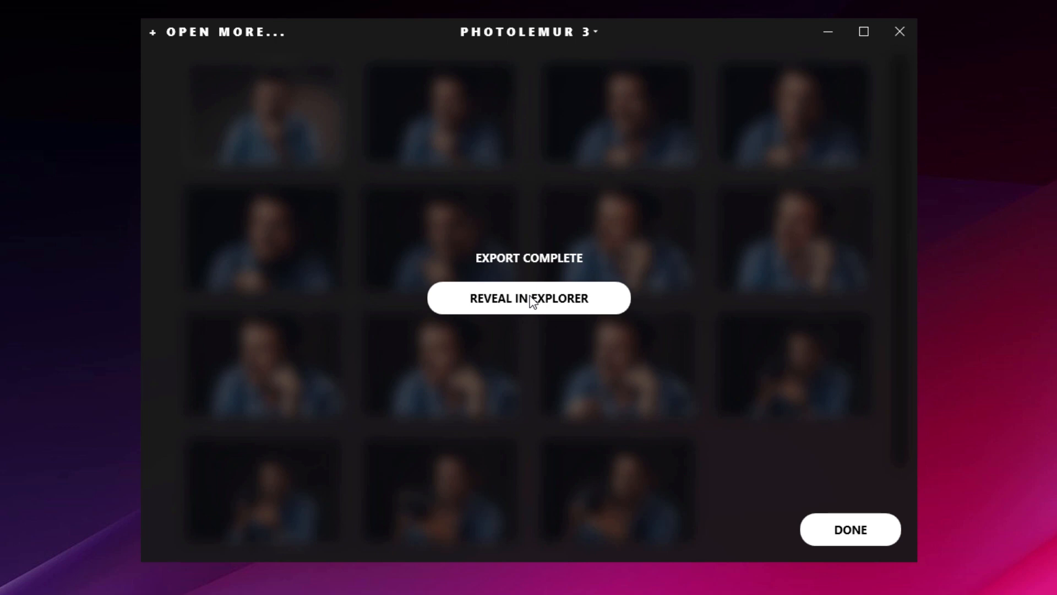
Reveal the exported headshot JPEGs in File Explorer from the Export Complete screen.
{"action": "left_click", "coordinate": [529, 297]}
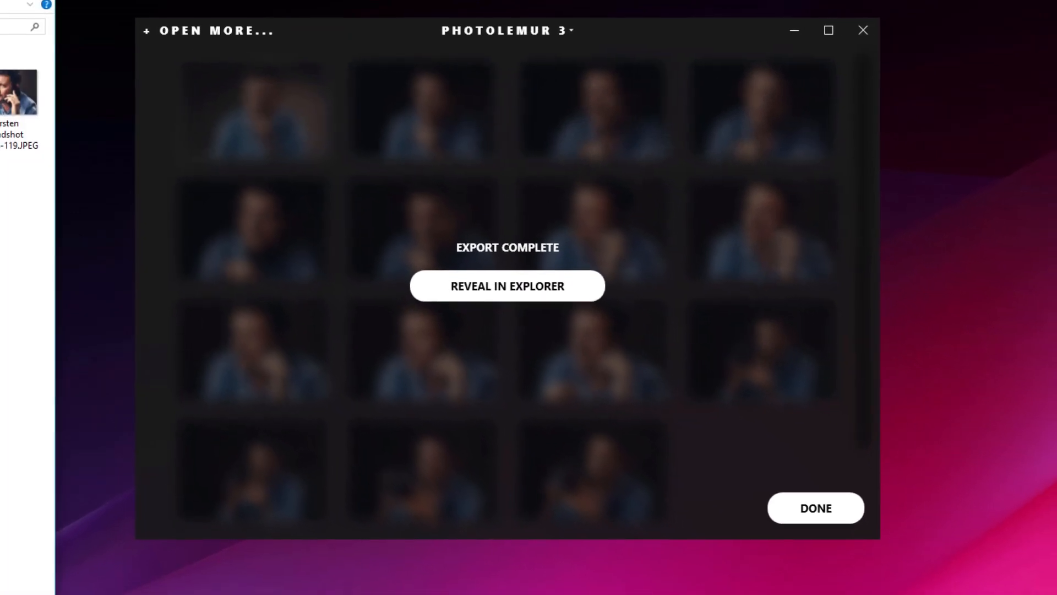
Verify the testexport JPEGs measure 2000 x 1335 px, then close File Explorer.
{"action": "left_click", "coordinate": [506, 285]}
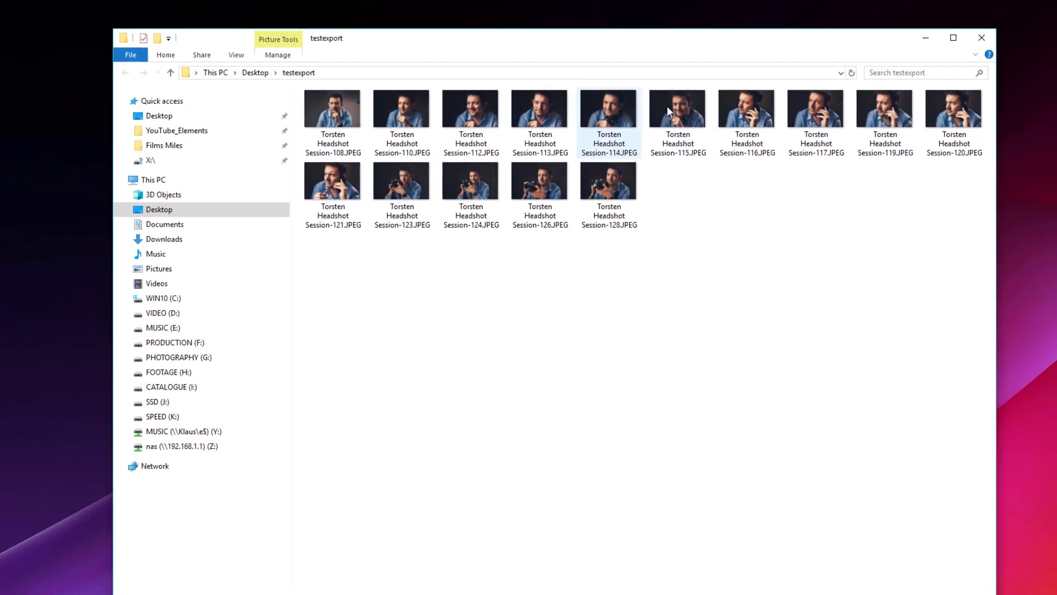
{"action": "double_click", "coordinate": [953, 108]}
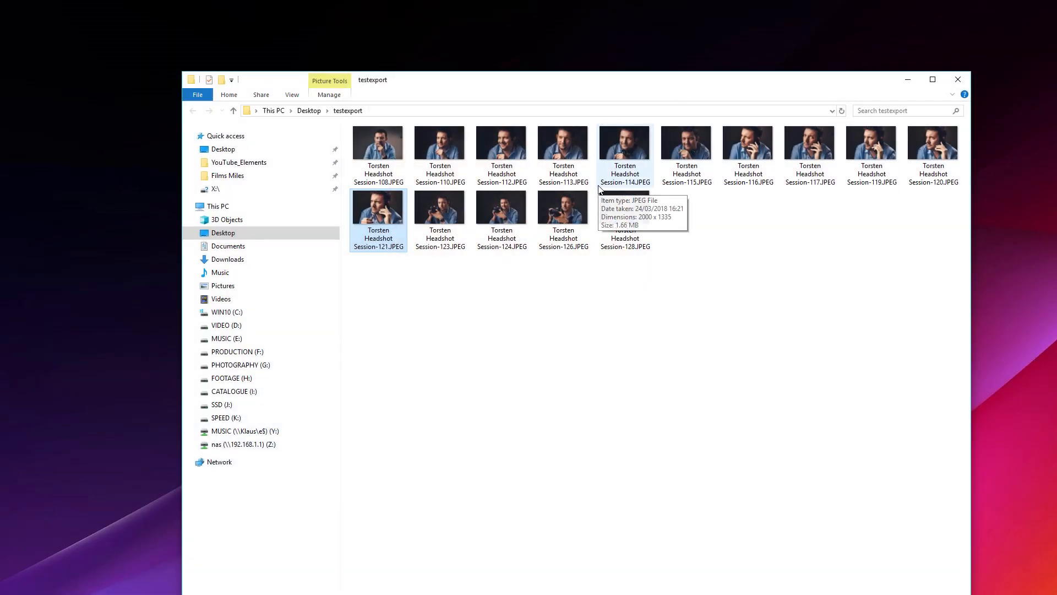
{"action": "mouse_move", "coordinate": [622, 251]}
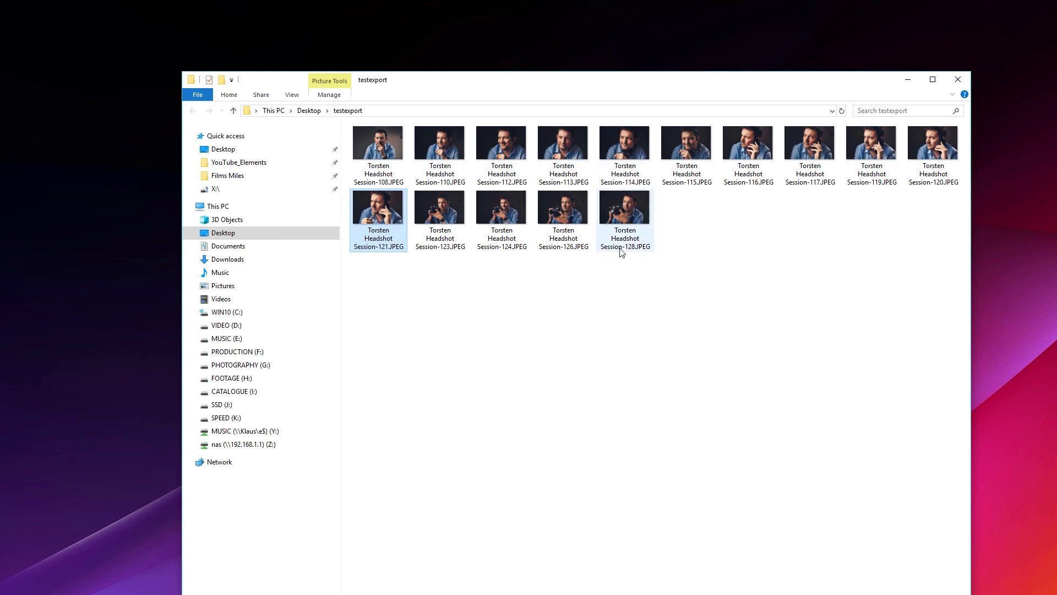
{"action": "left_click", "coordinate": [633, 282]}
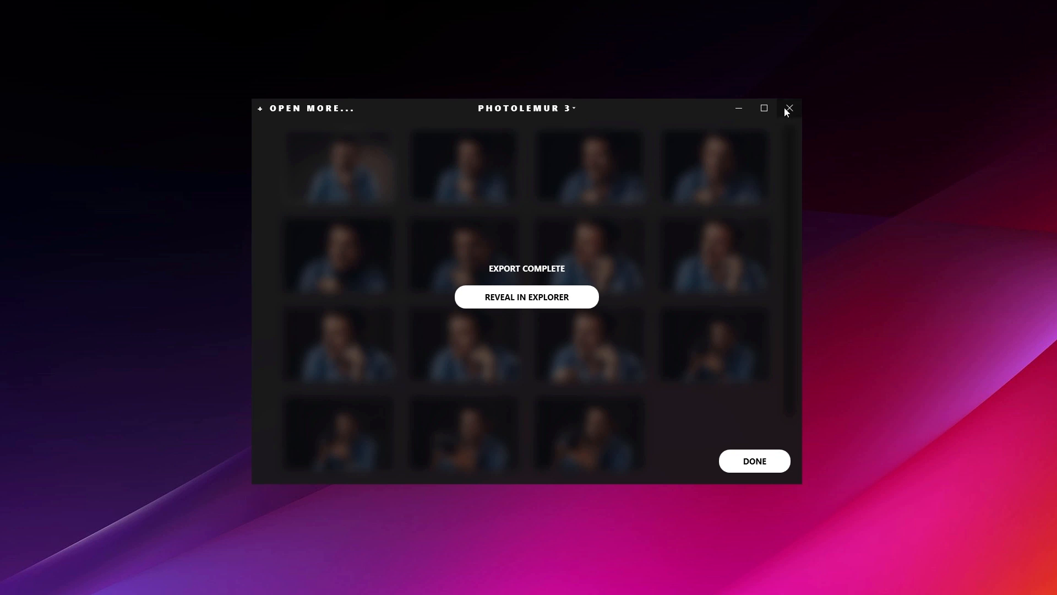
{"action": "mouse_move", "coordinate": [790, 112]}
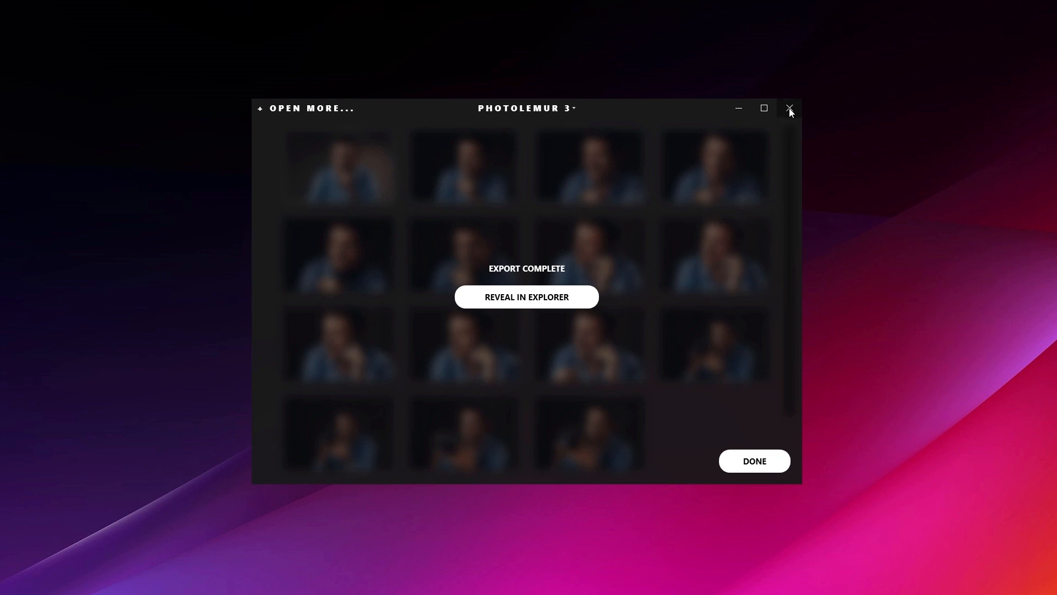
Quit Photolemur 3, leaving JPEGmini Pro open with an empty drop area.
{"action": "left_click", "coordinate": [789, 108]}
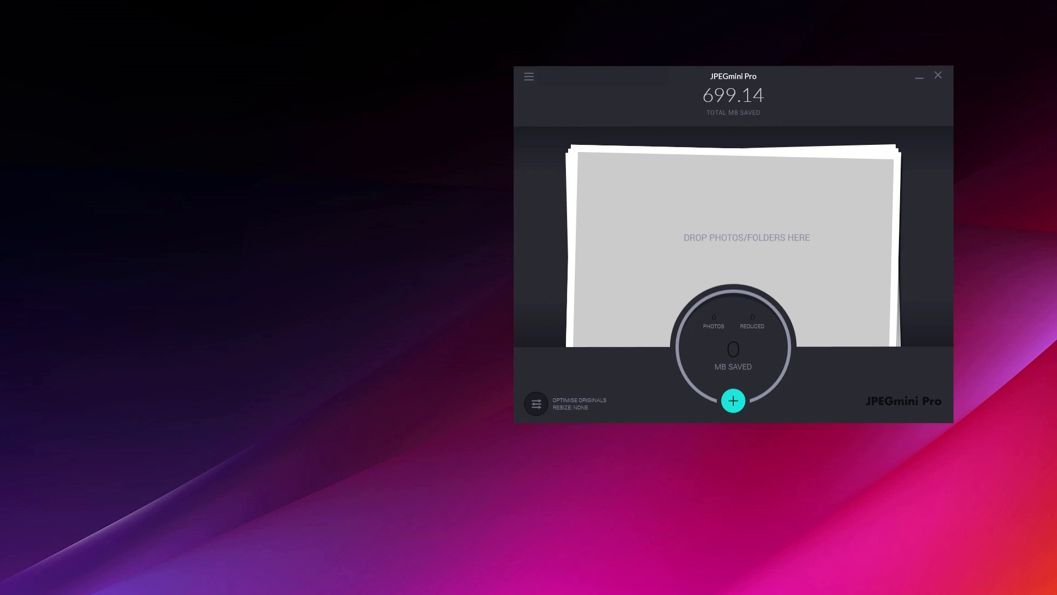
Add the testexport photos to JPEGmini Pro, close the folder, and quit after Session Completed.
{"action": "left_click", "coordinate": [732, 401]}
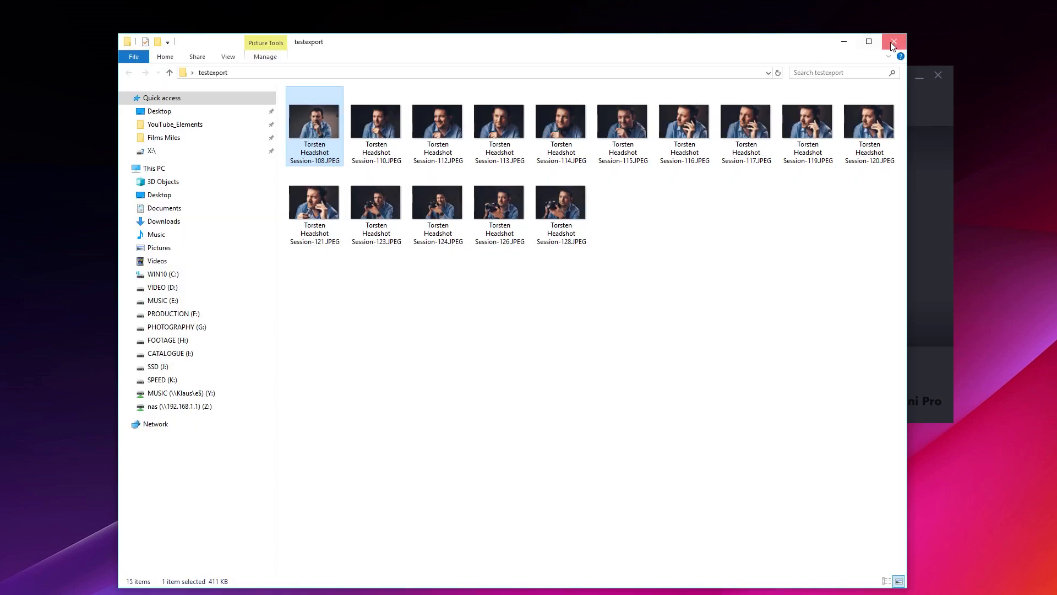
{"action": "left_click", "coordinate": [893, 41]}
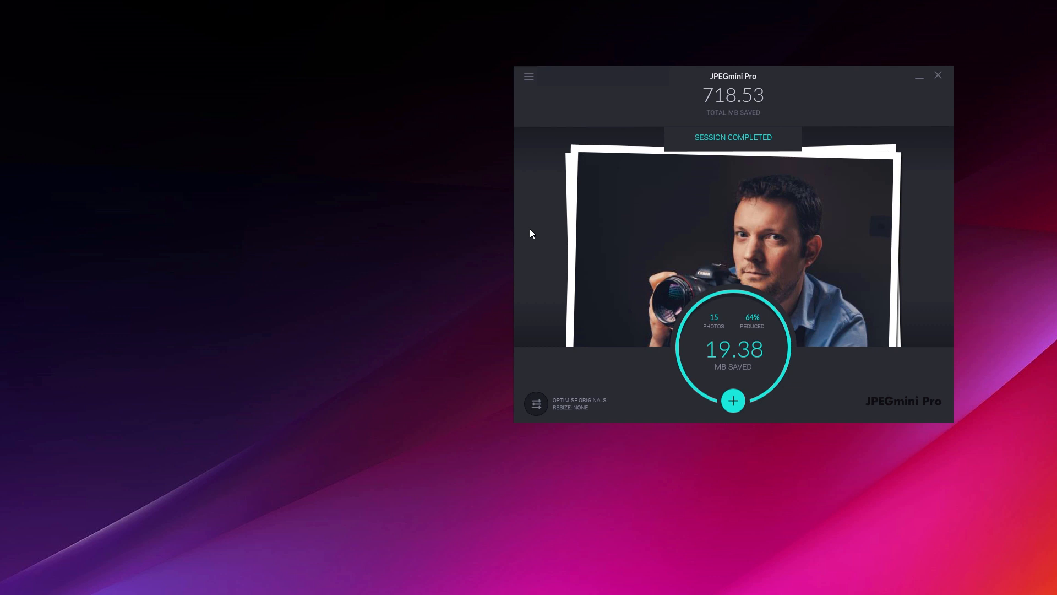
{"action": "mouse_move", "coordinate": [940, 76]}
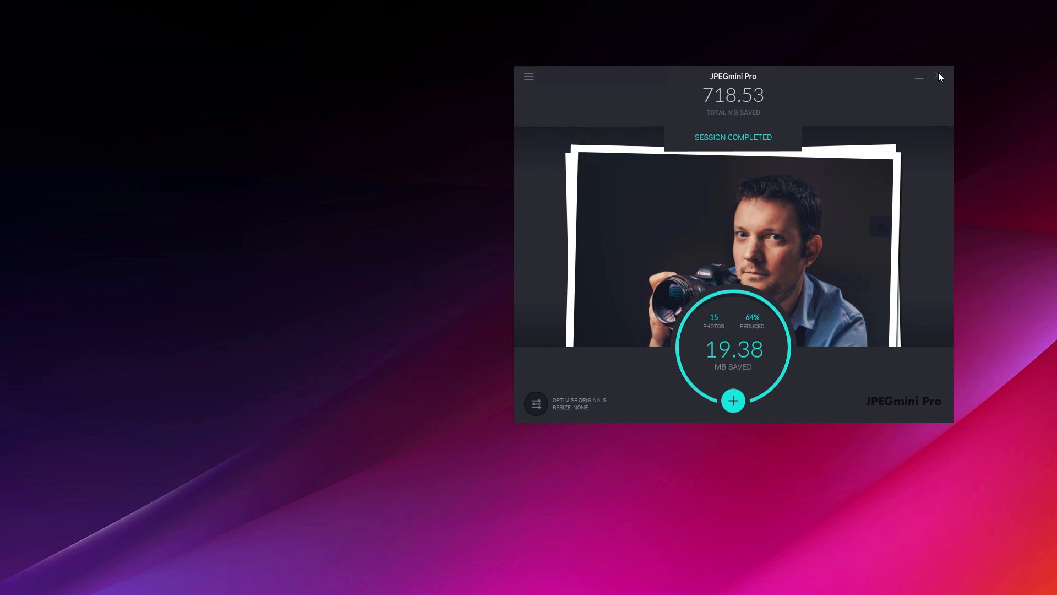
{"action": "left_click", "coordinate": [918, 78]}
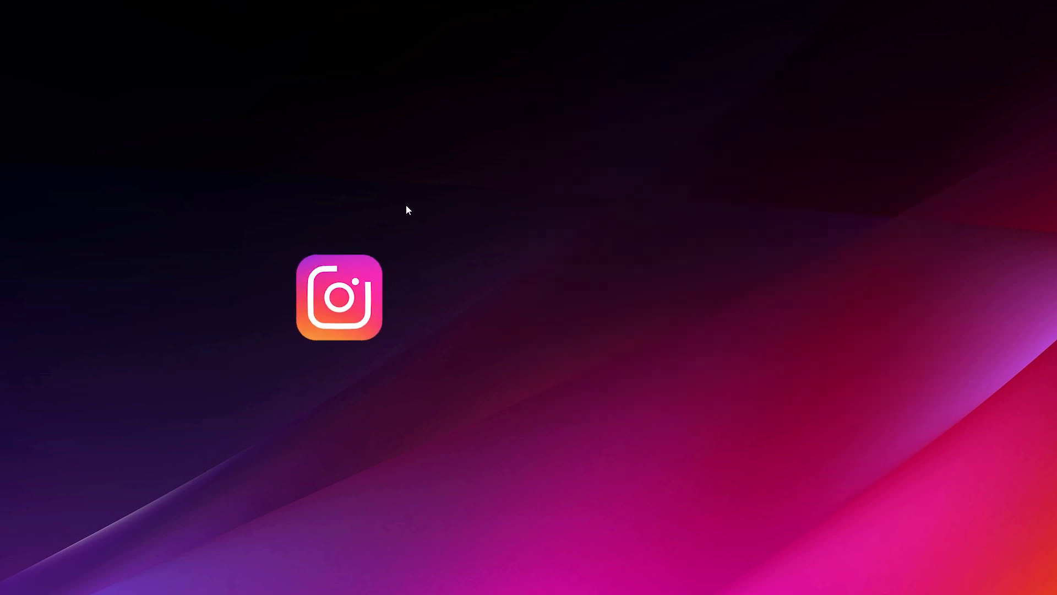